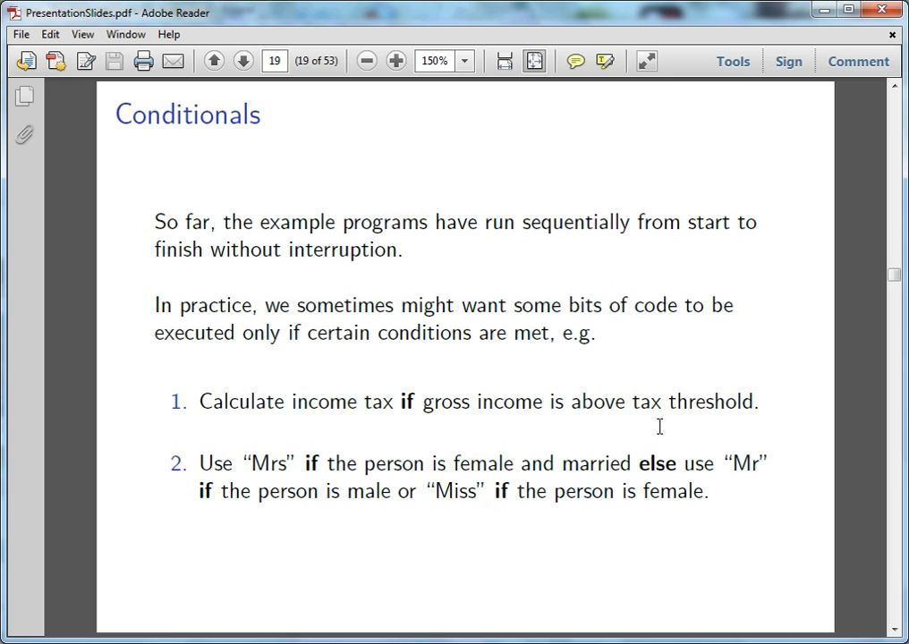
mouse_move(720, 440)
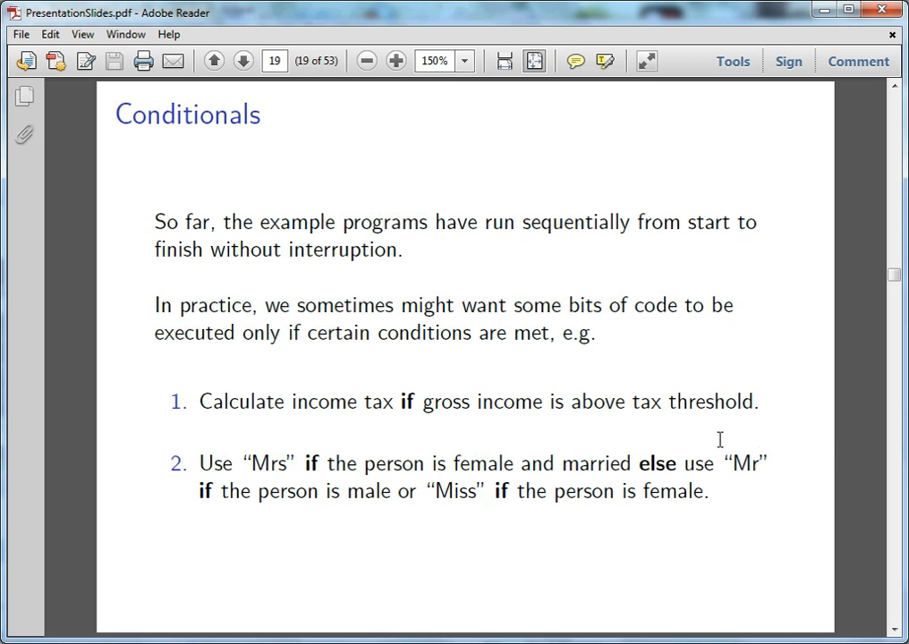
Advance the slides to slide 20, 'Conditionals: if', with its Perl if/else example
left_click(242, 61)
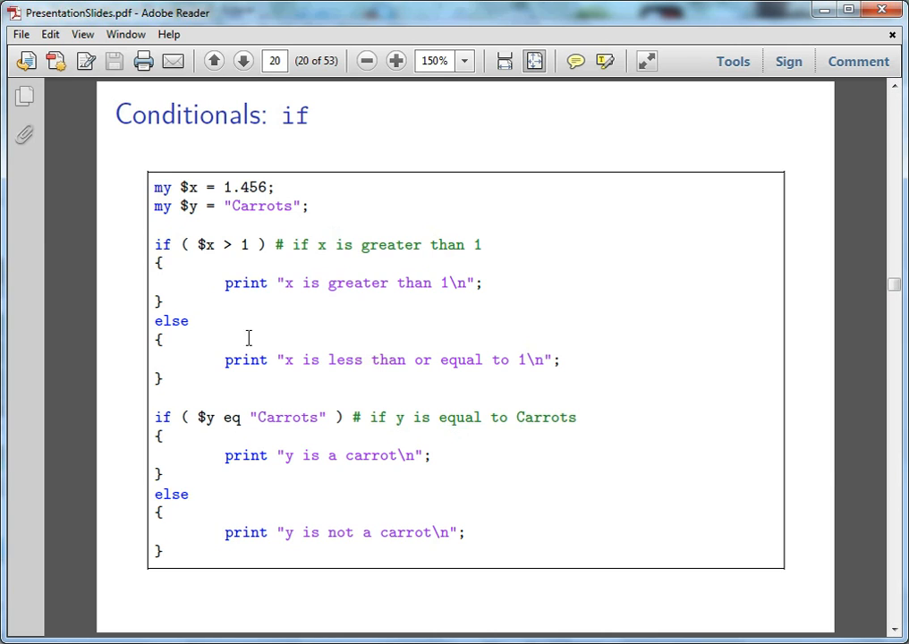
Highlight the else keyword in the slide's first x comparison
double_click(170, 320)
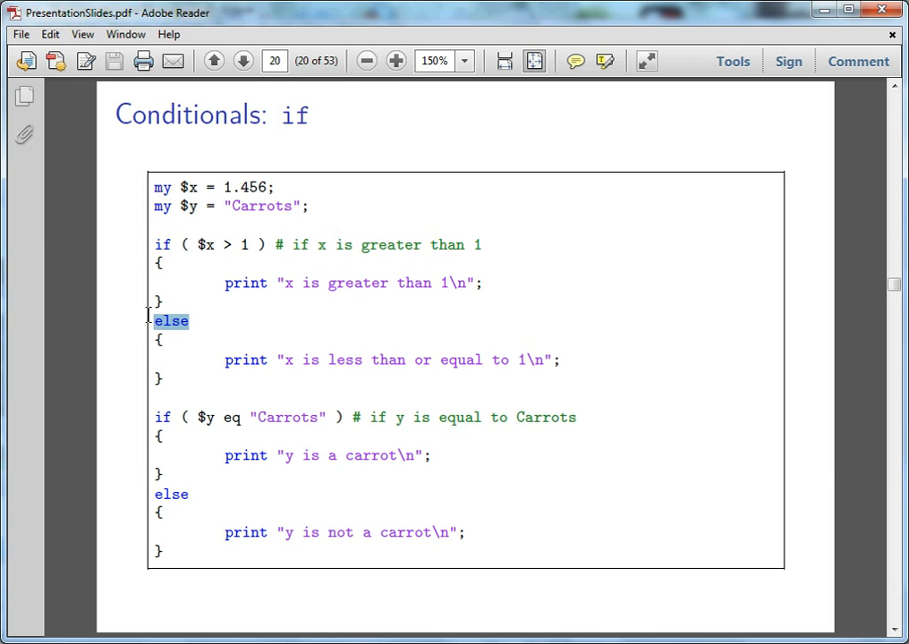
mouse_move(627, 389)
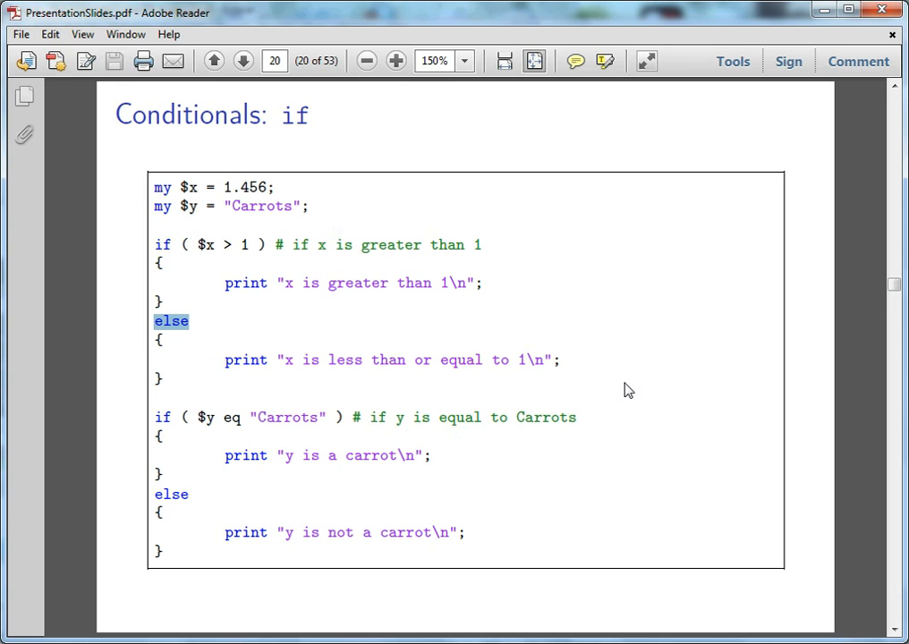
mouse_move(447, 413)
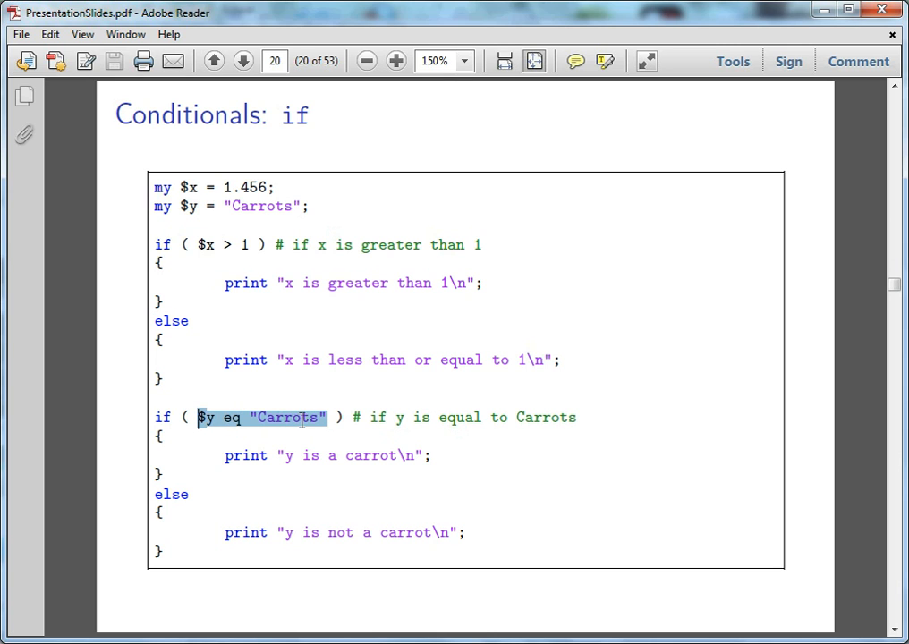
mouse_move(404, 499)
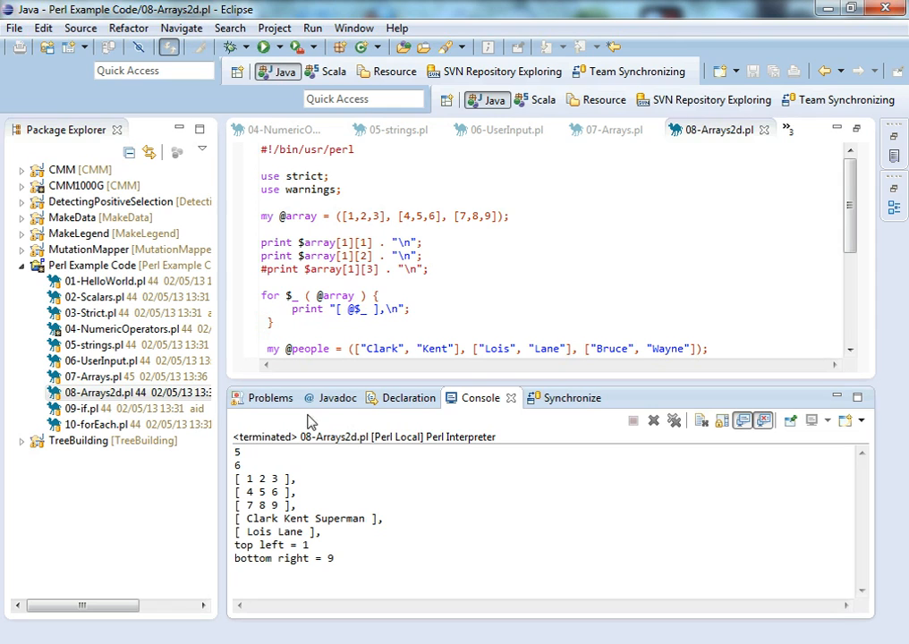
Open 09-if.pl in a maximised editor and point out its elsif keyword and && operator
double_click(81, 408)
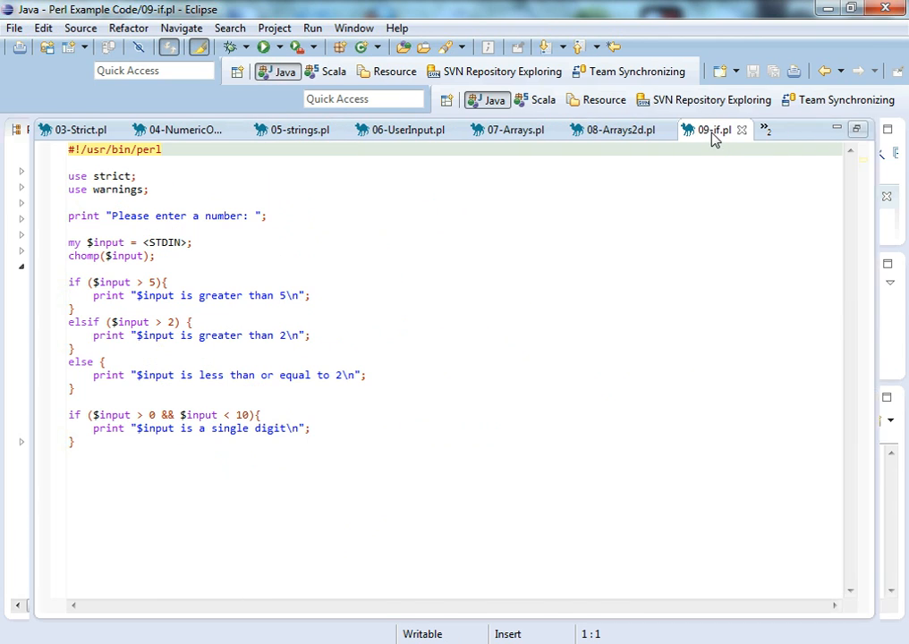
left_click(311, 240)
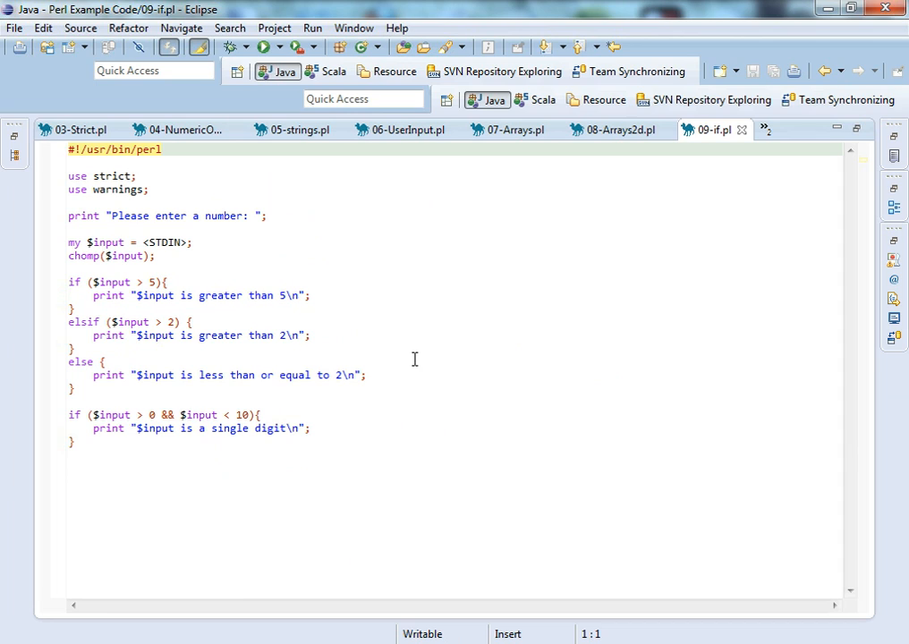
mouse_move(345, 239)
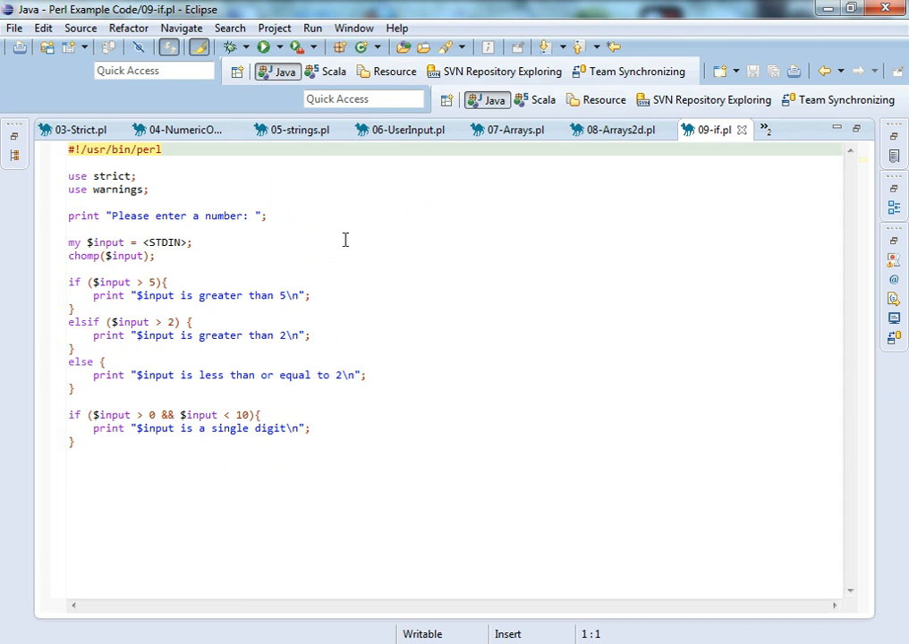
double_click(89, 321)
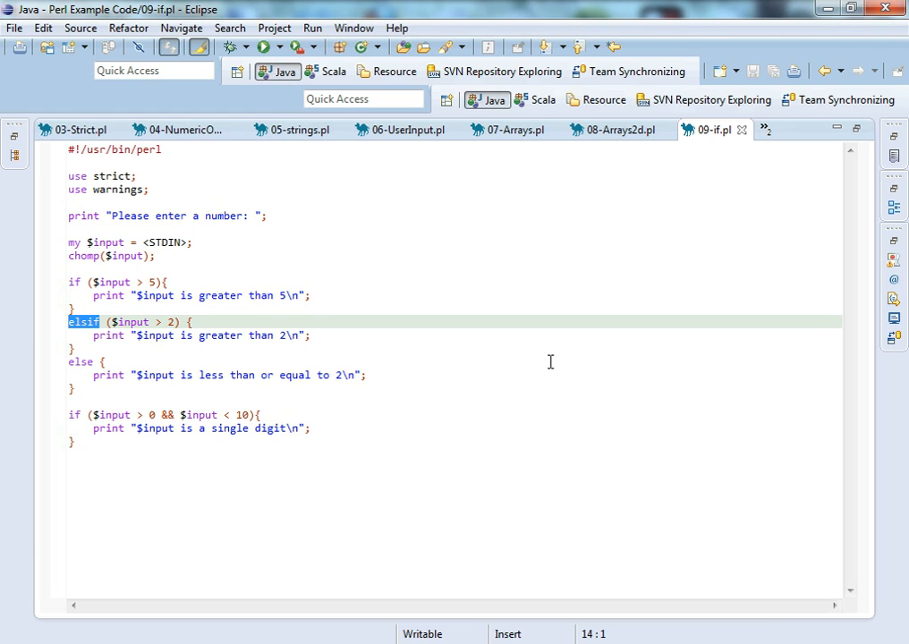
mouse_move(179, 407)
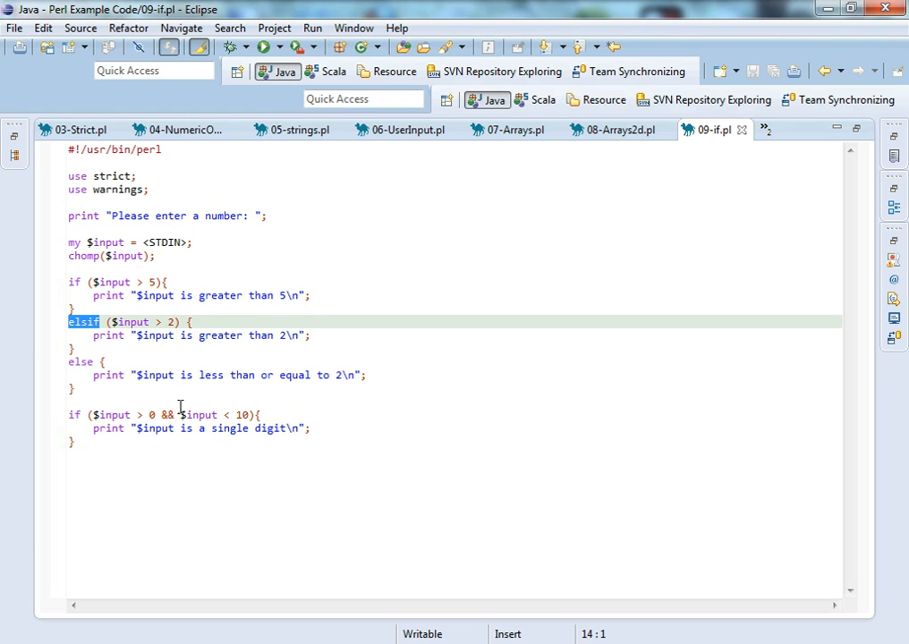
double_click(169, 414)
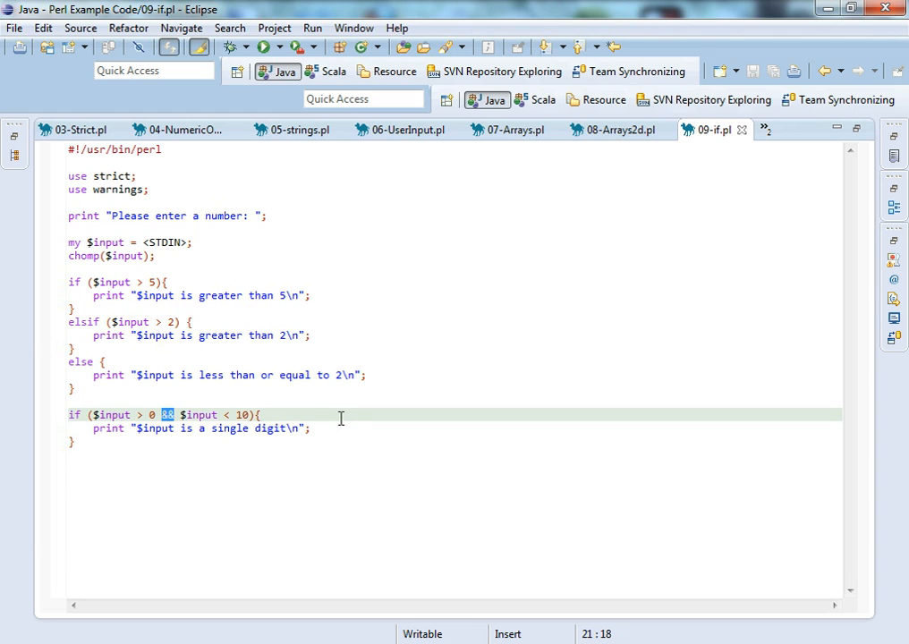
mouse_move(198, 466)
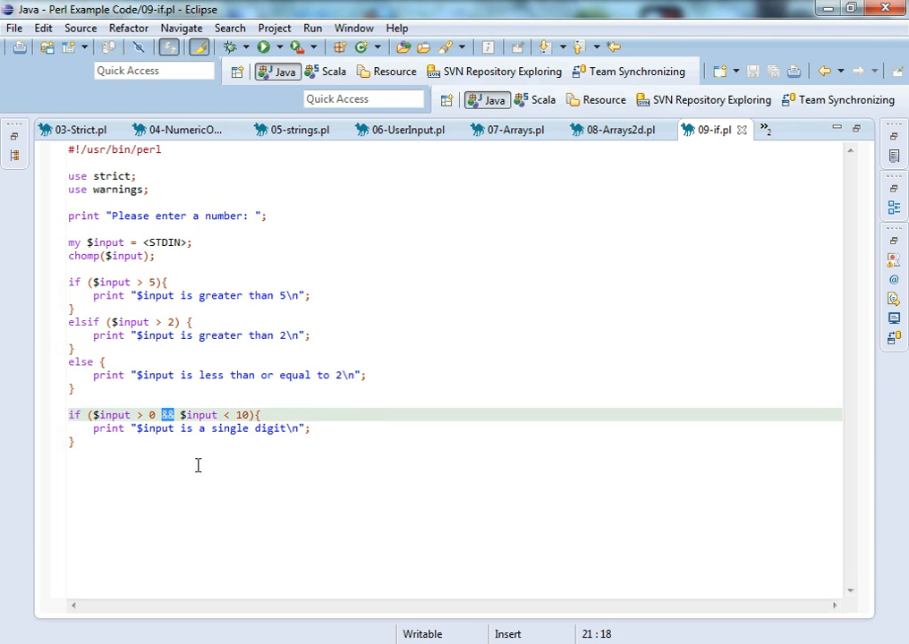
mouse_move(174, 452)
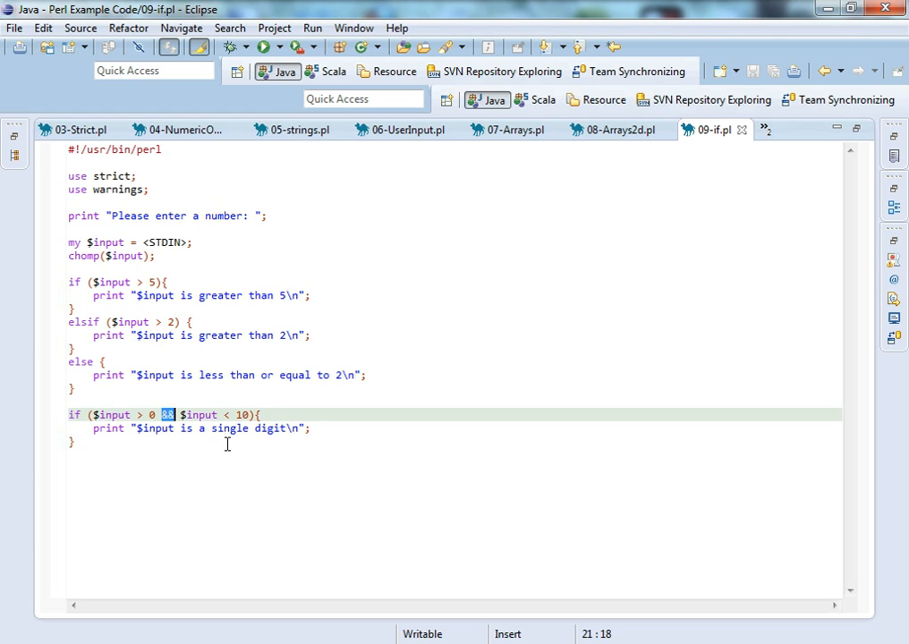
mouse_move(332, 450)
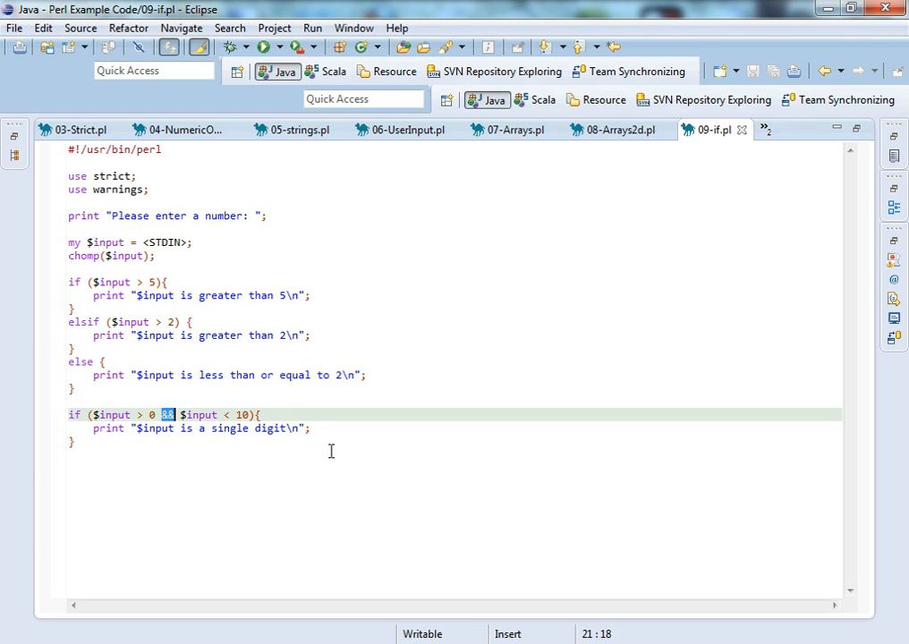
left_click(76, 441)
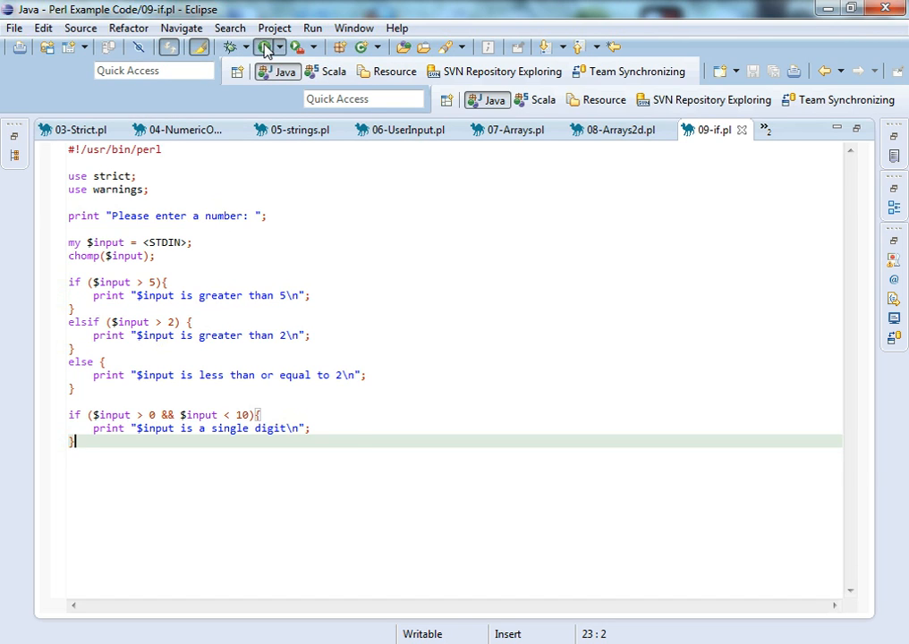
Run 09-if.pl with input 4, reporting greater than 2 and a single digit
left_click(265, 47)
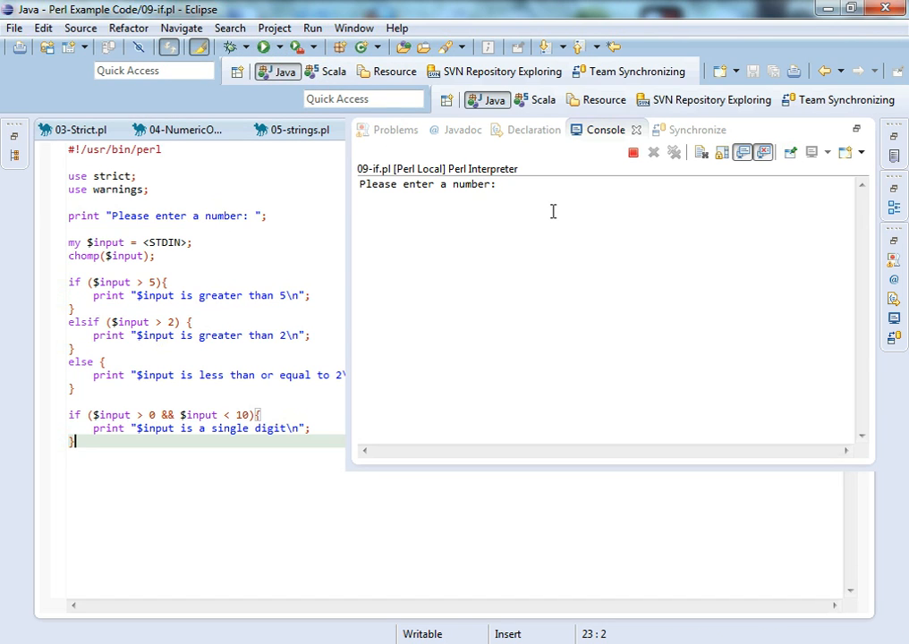
type("4")
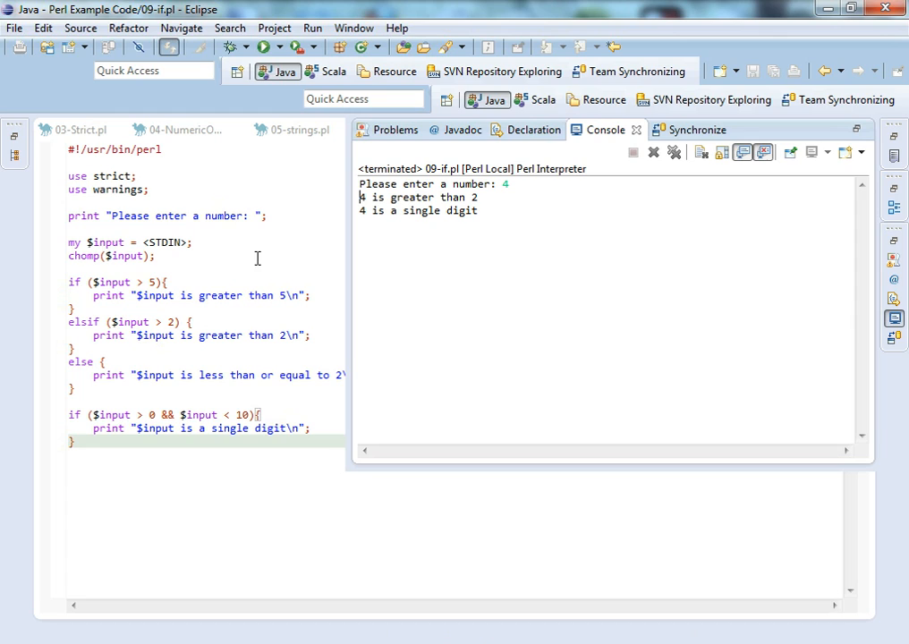
mouse_move(135, 285)
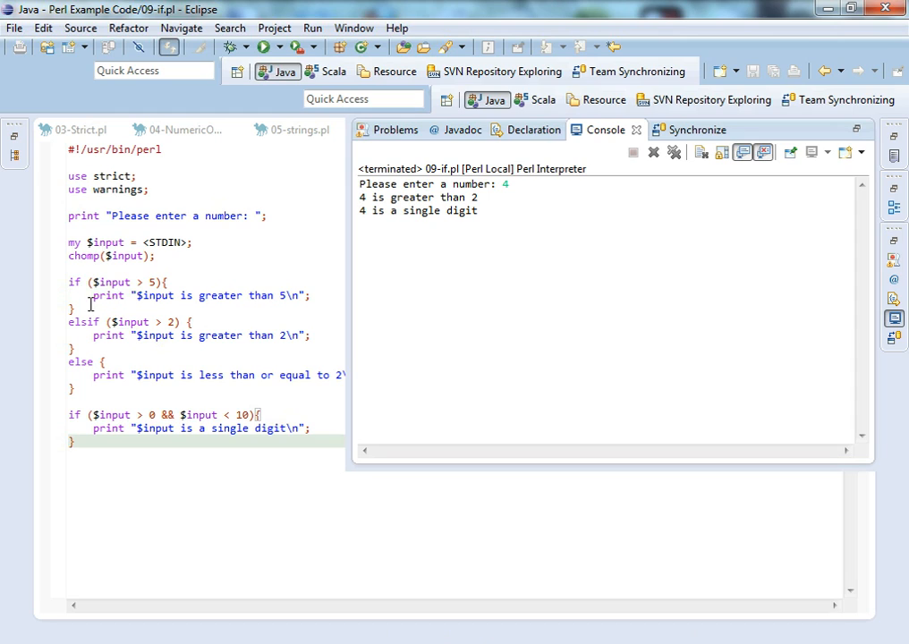
mouse_move(72, 320)
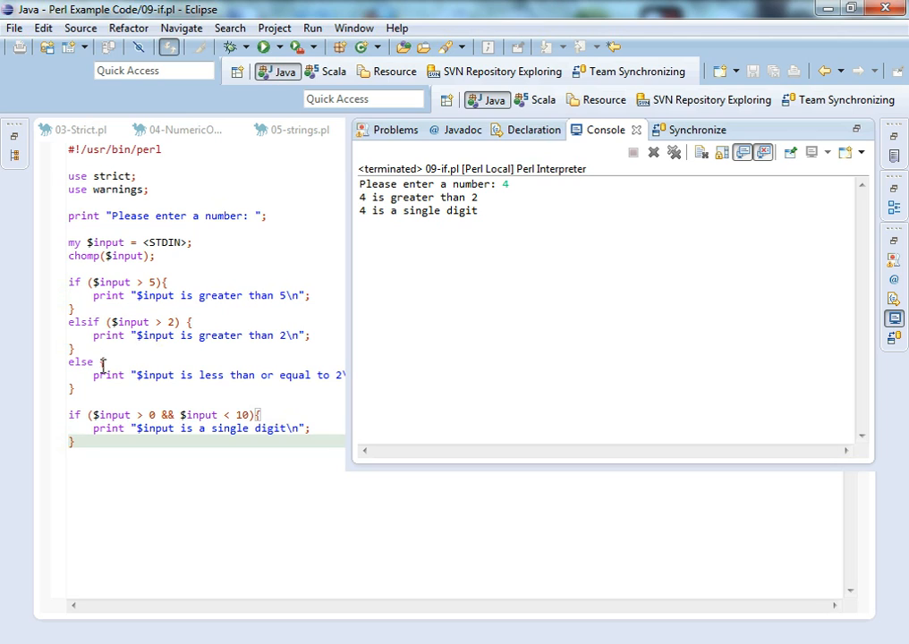
mouse_move(80, 326)
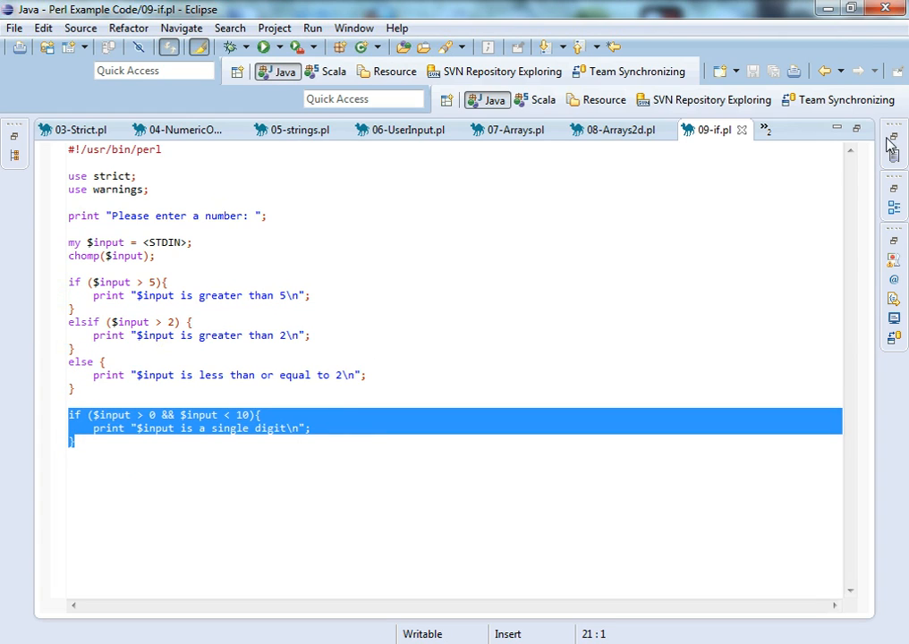
mouse_move(894, 156)
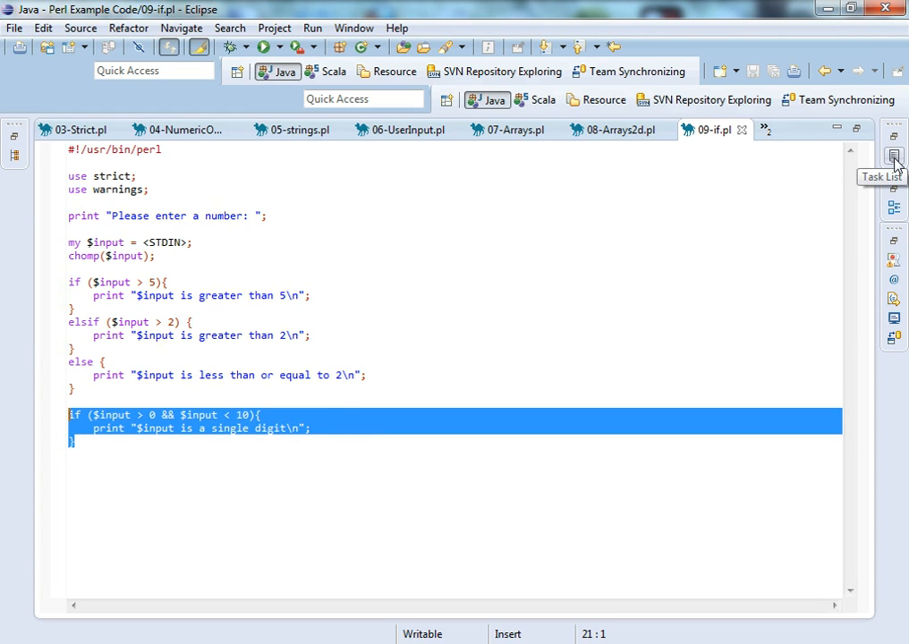
mouse_move(895, 208)
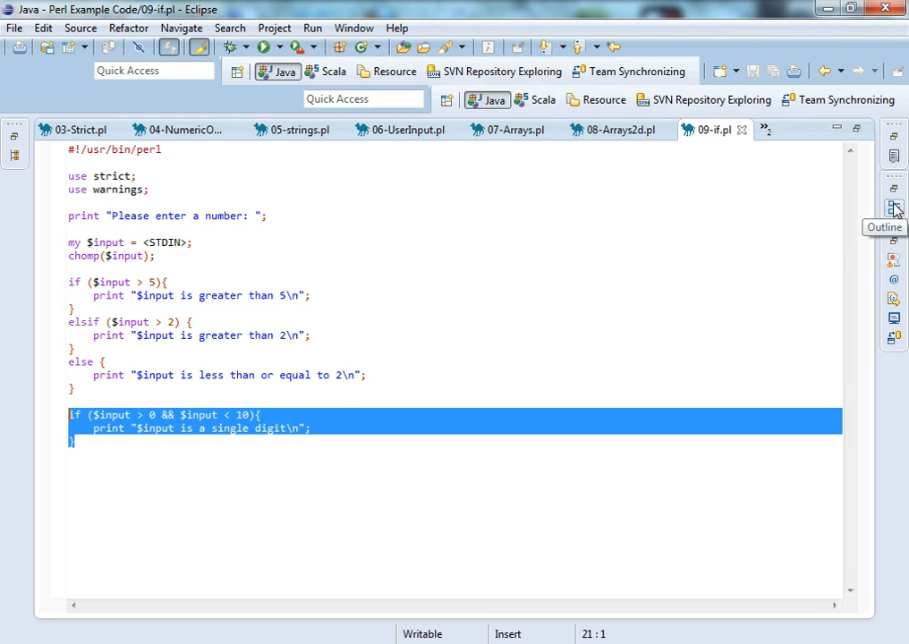
mouse_move(894, 259)
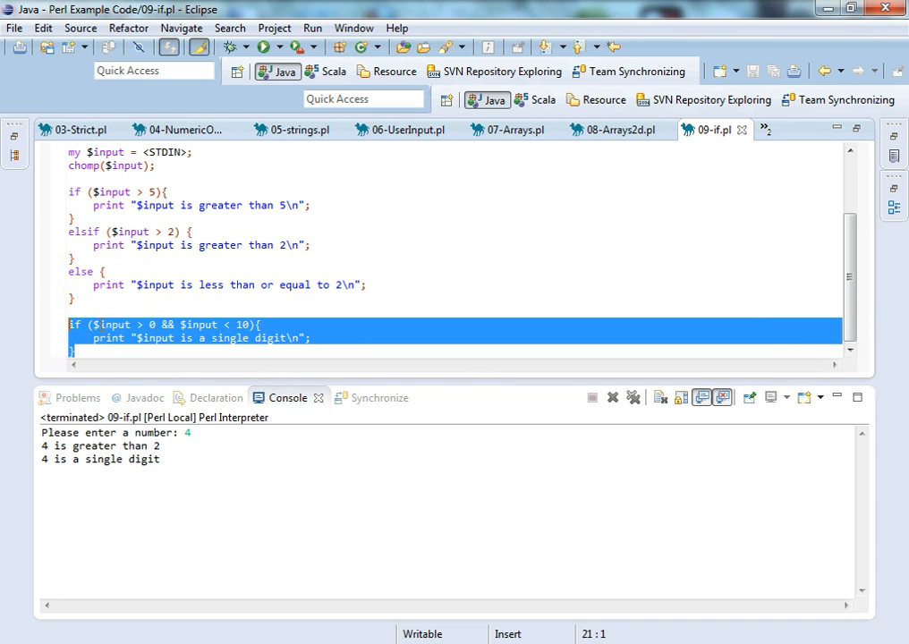
mouse_move(124, 440)
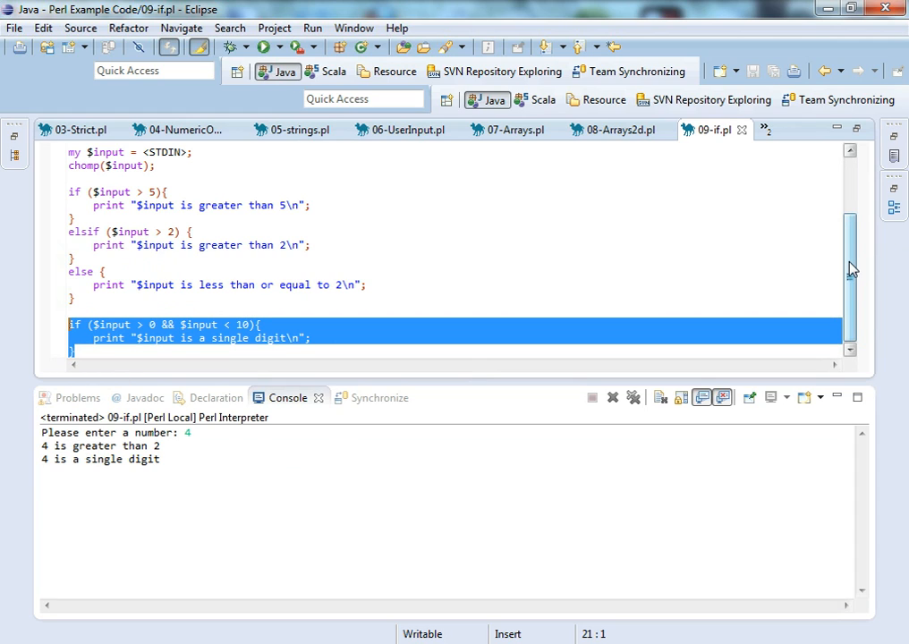
Rerun 09-if.pl and enter -1 as the input number
left_click(263, 46)
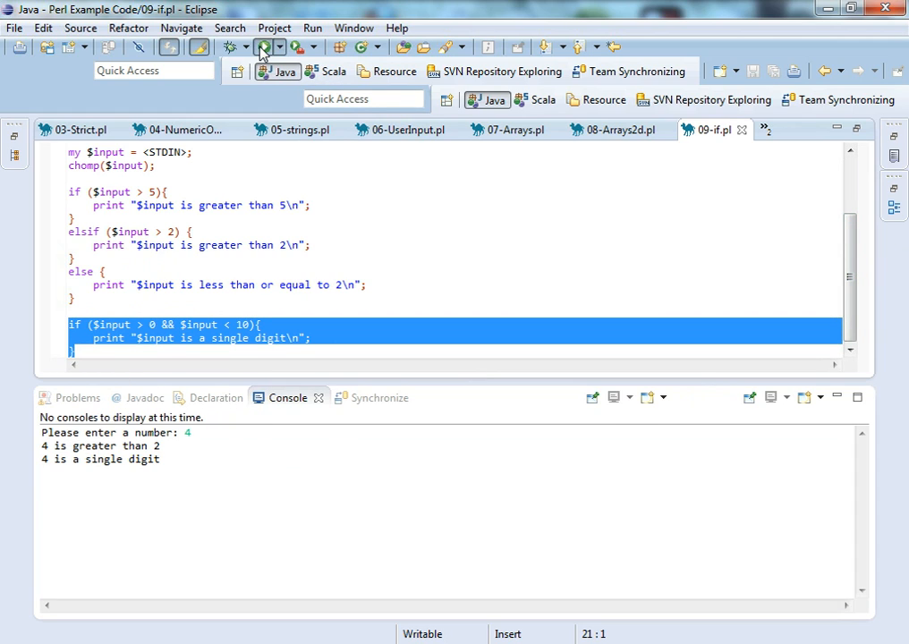
left_click(264, 46)
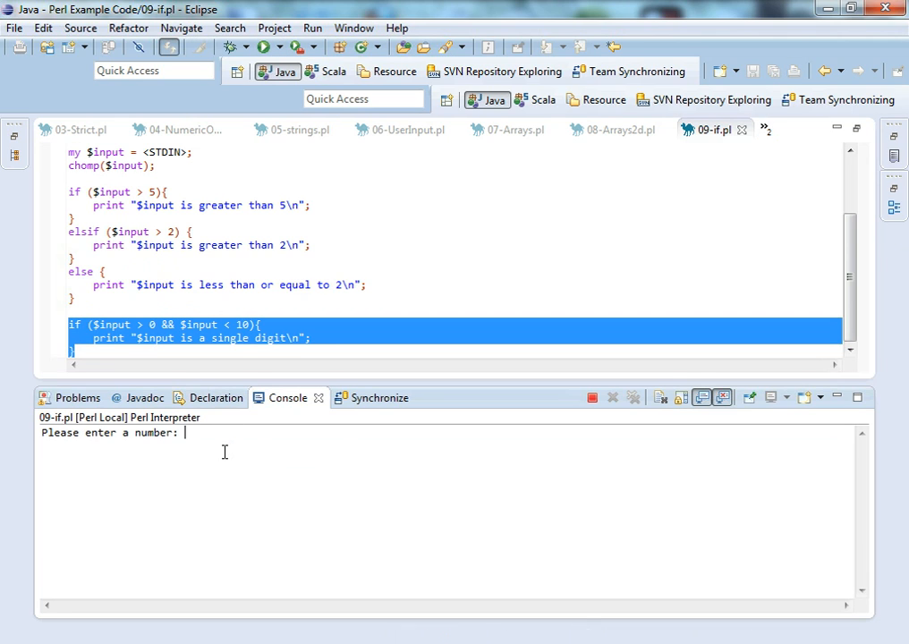
type("-1")
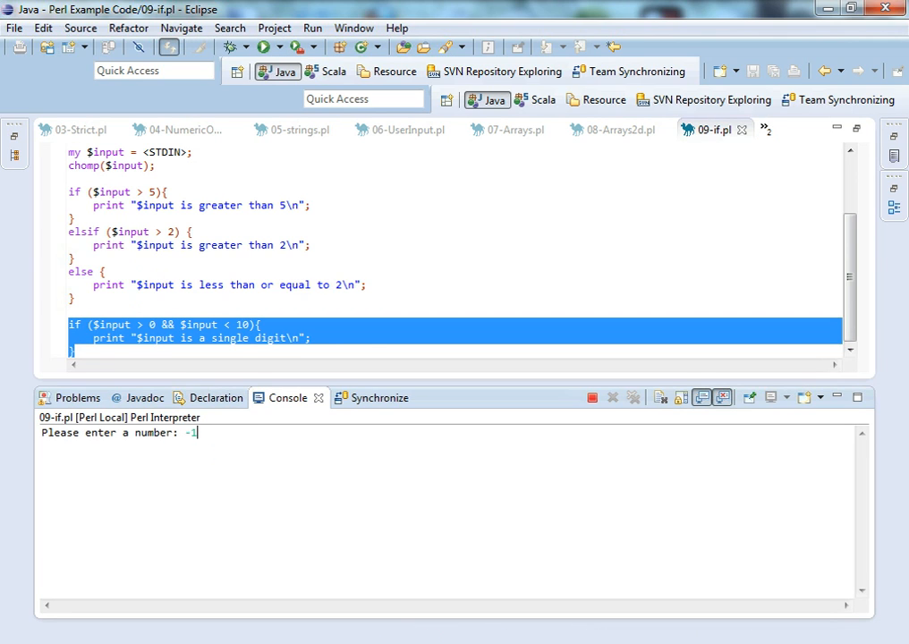
key("Return")
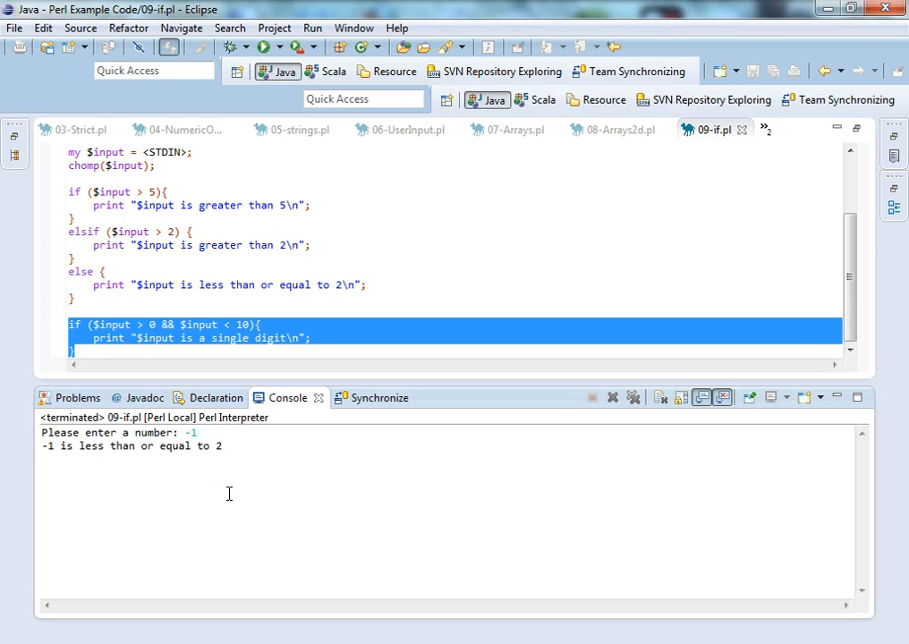
mouse_move(67, 454)
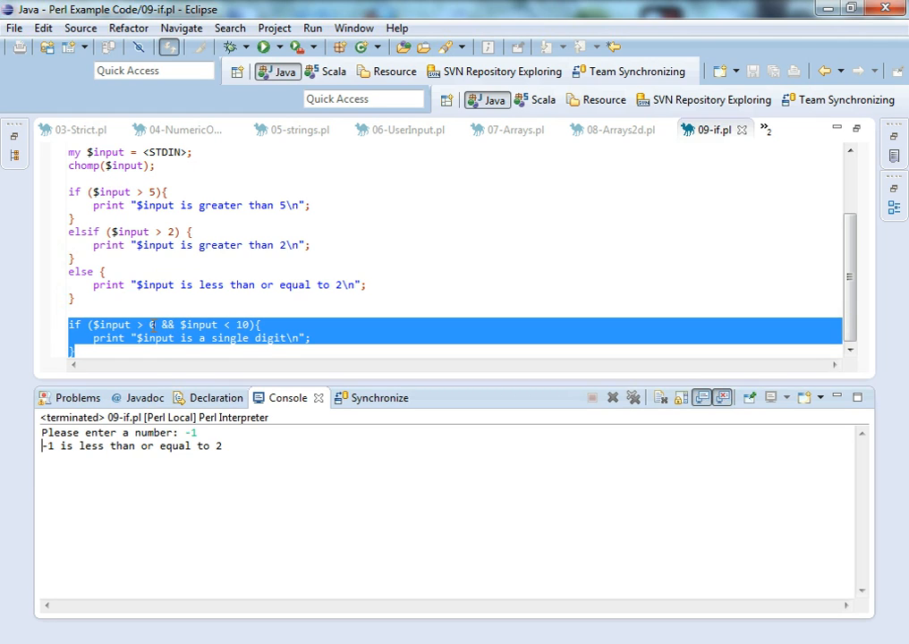
Change the single-digit lower bound to -10, save, and rerun with -1
left_click(143, 338)
type("-1")
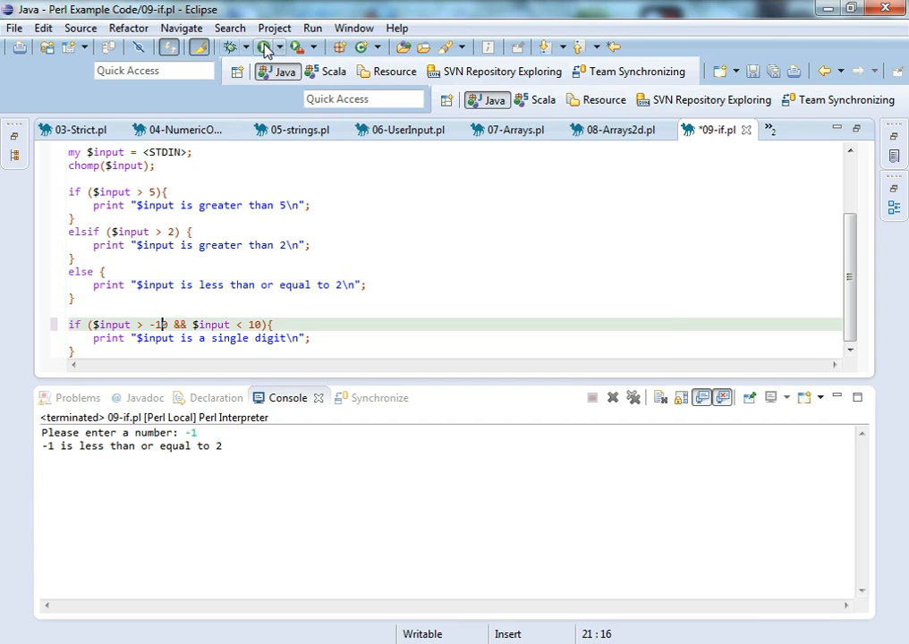
left_click(265, 46)
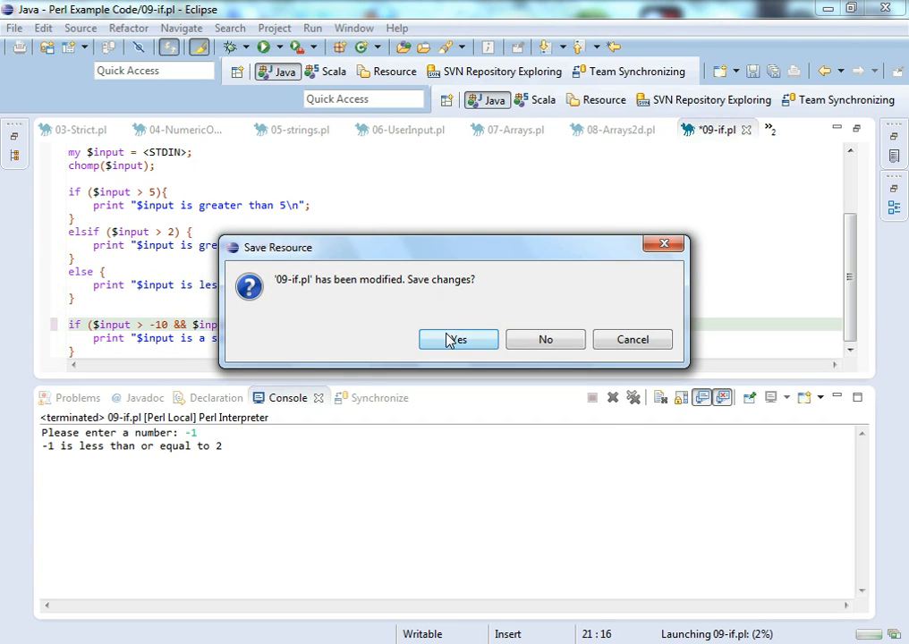
left_click(458, 339)
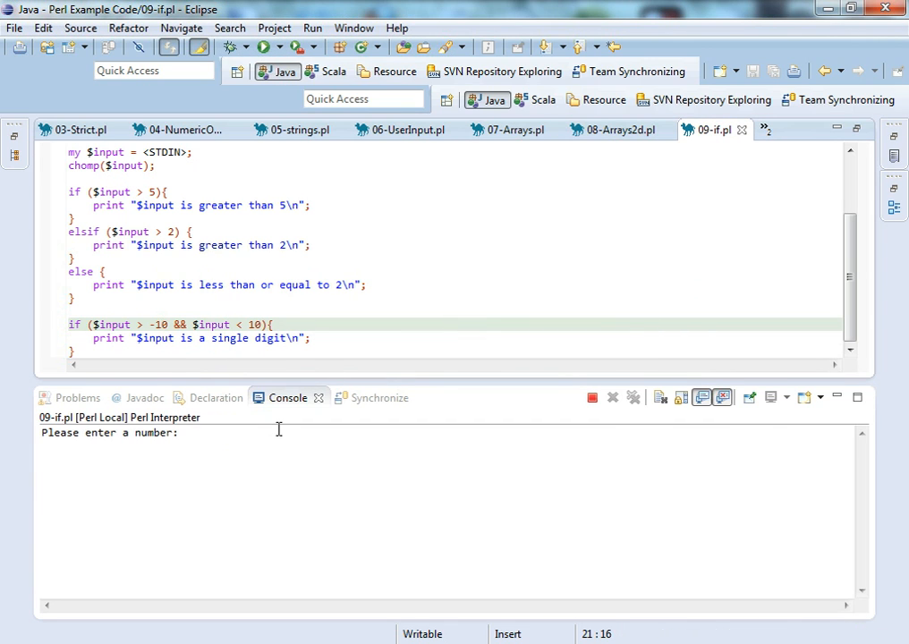
type("-1")
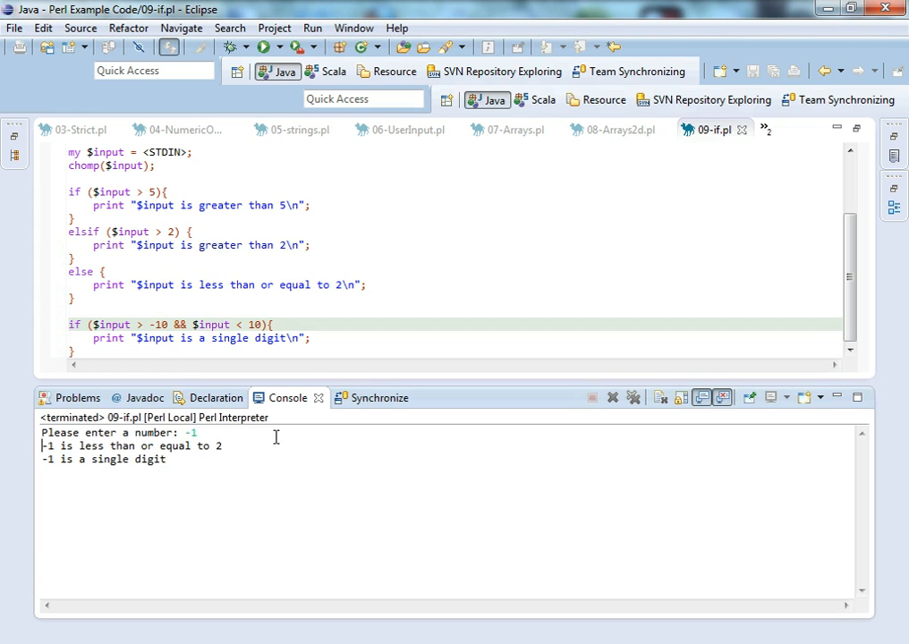
mouse_move(321, 536)
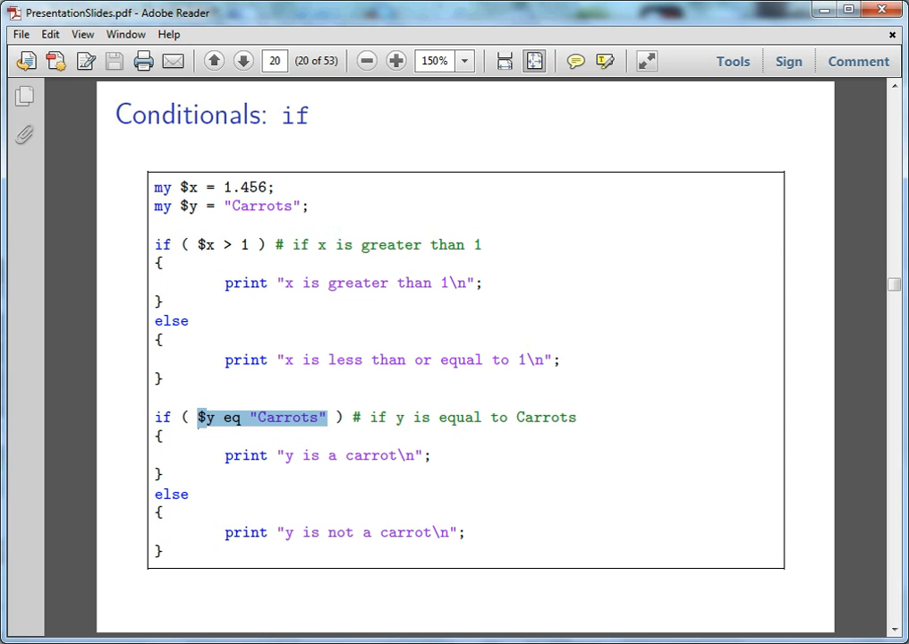
mouse_move(893, 546)
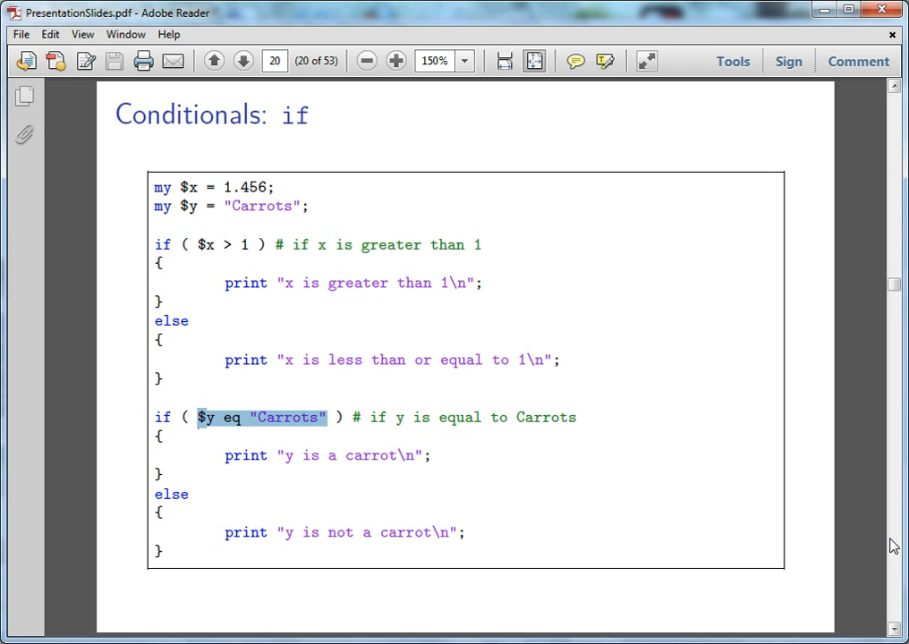
Advance the PDF from the if slide to slide 21, 'Loops'
left_click(243, 61)
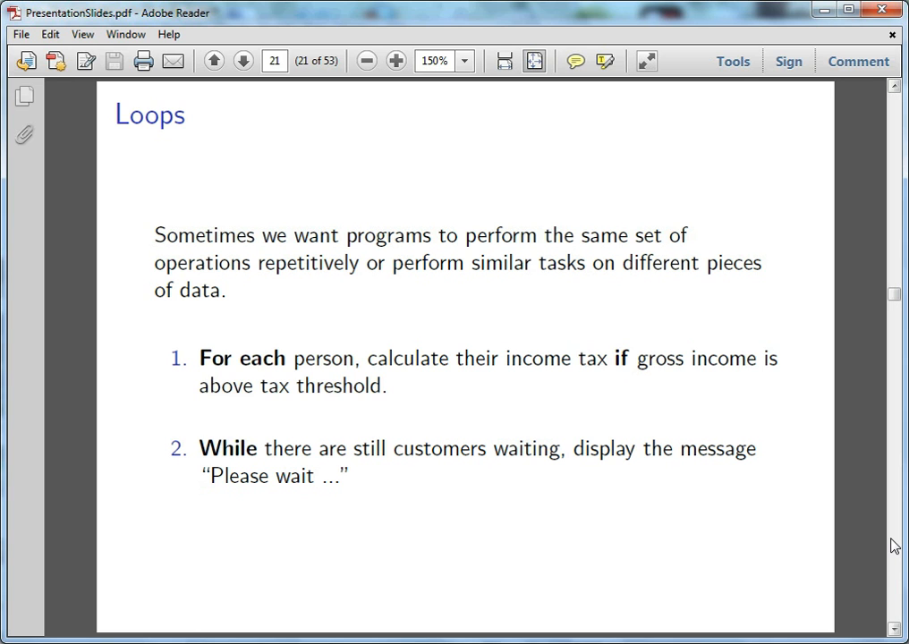
mouse_move(505, 637)
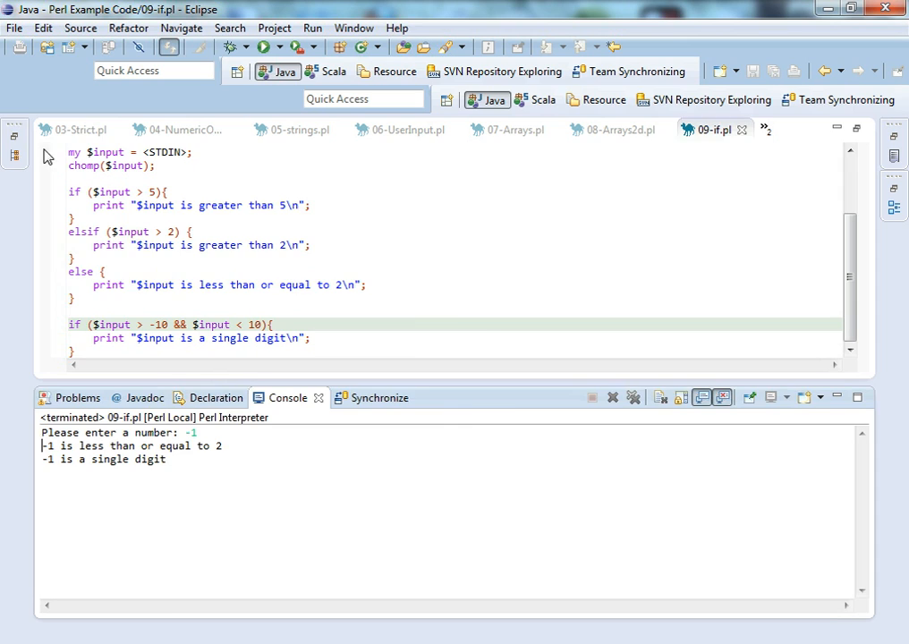
Open 10-forEach.pl from Package Explorer in a maximised editor
left_click(15, 136)
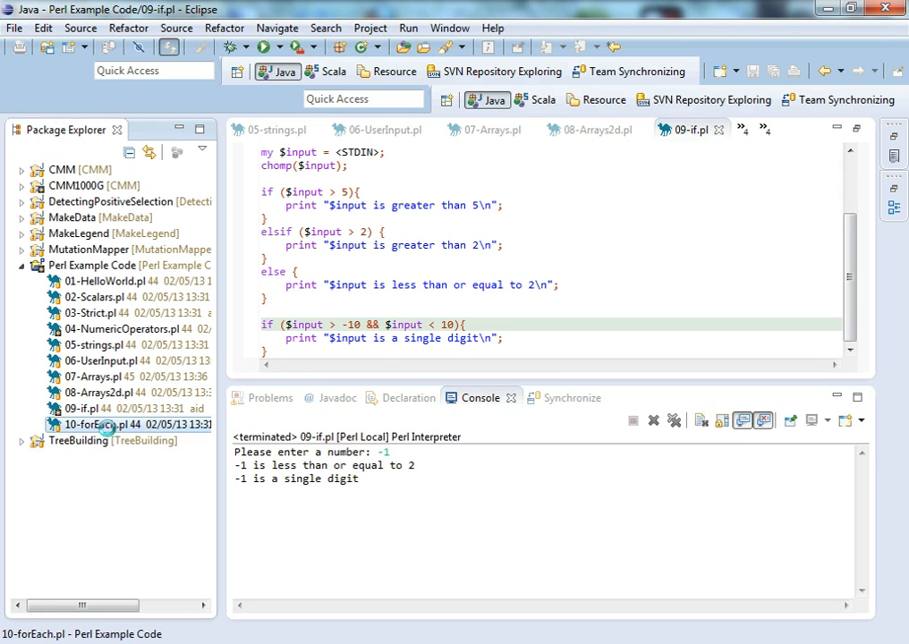
double_click(96, 424)
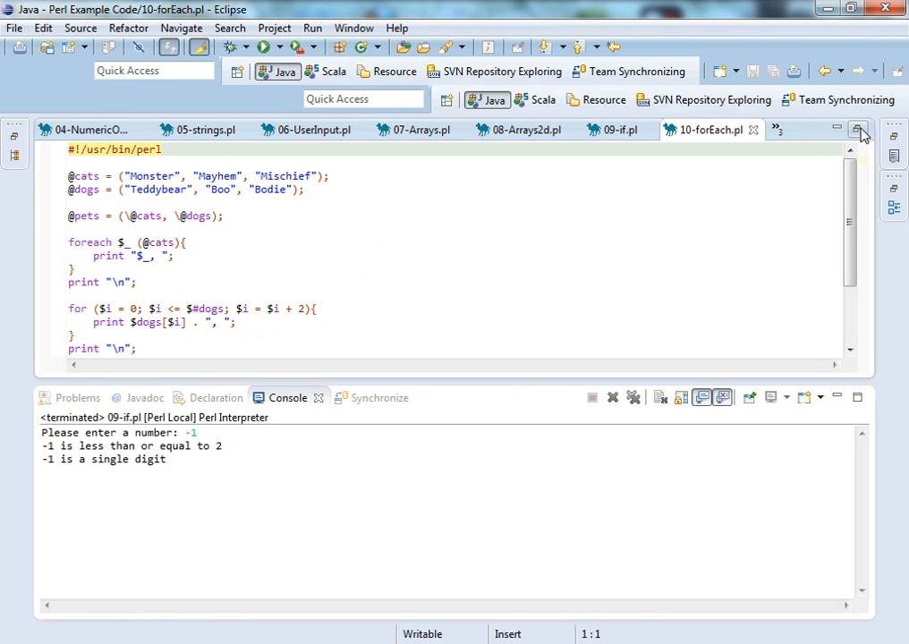
left_click(857, 130)
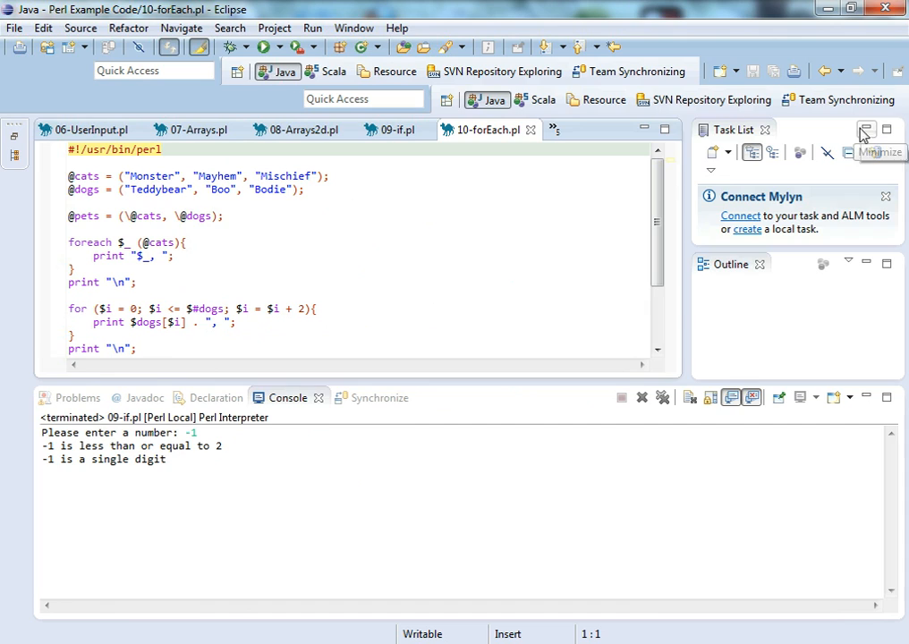
left_click(865, 130)
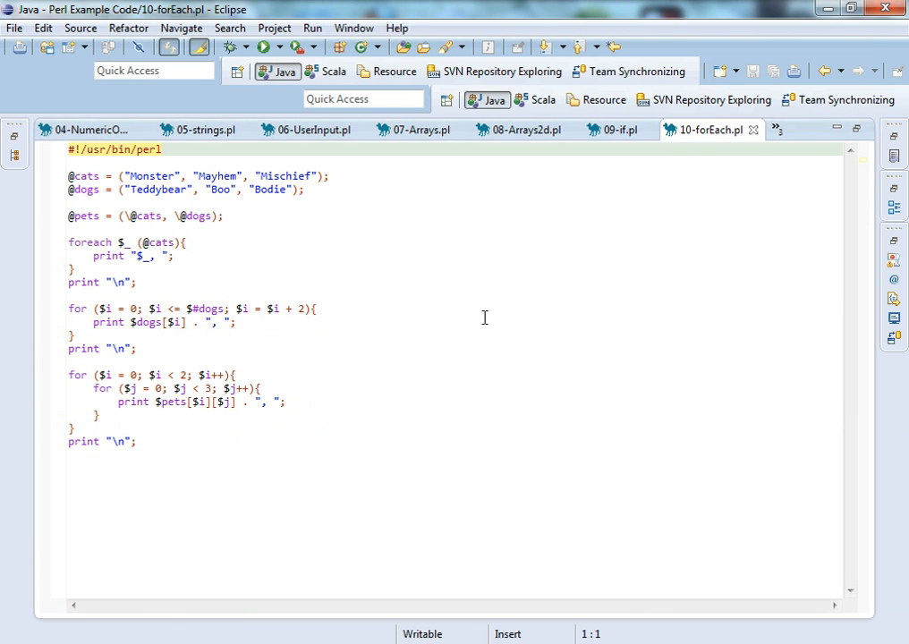
mouse_move(302, 239)
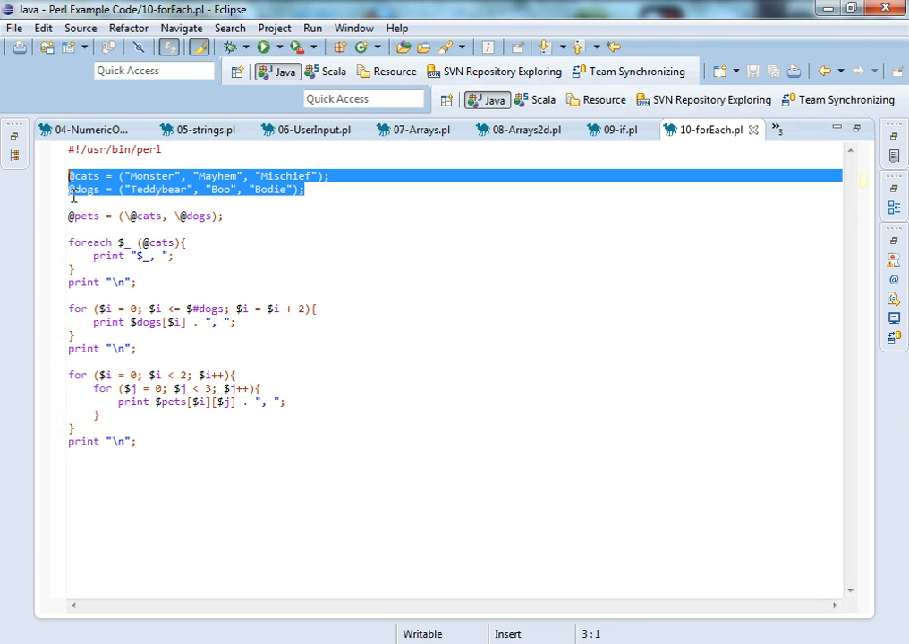
left_click(224, 216)
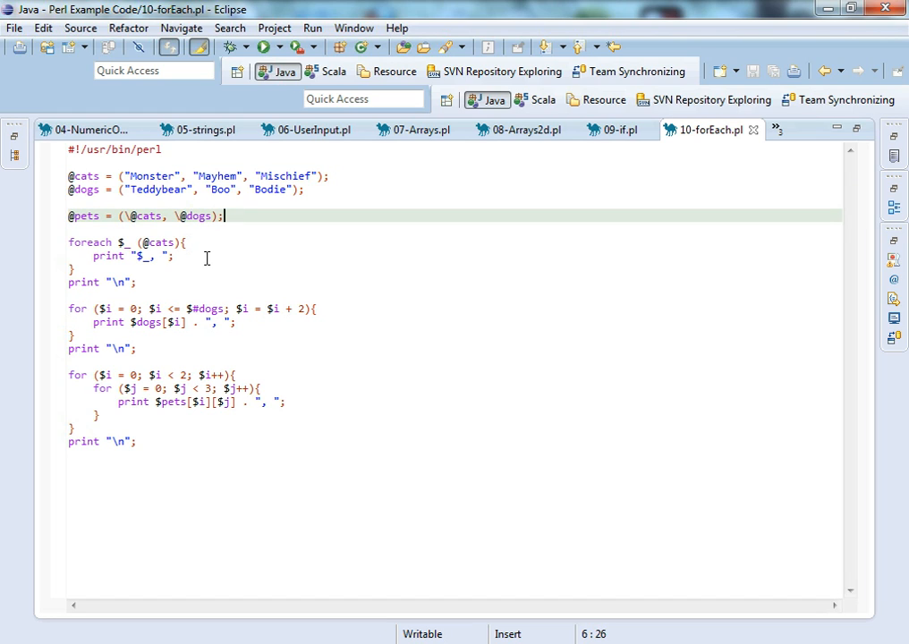
mouse_move(190, 241)
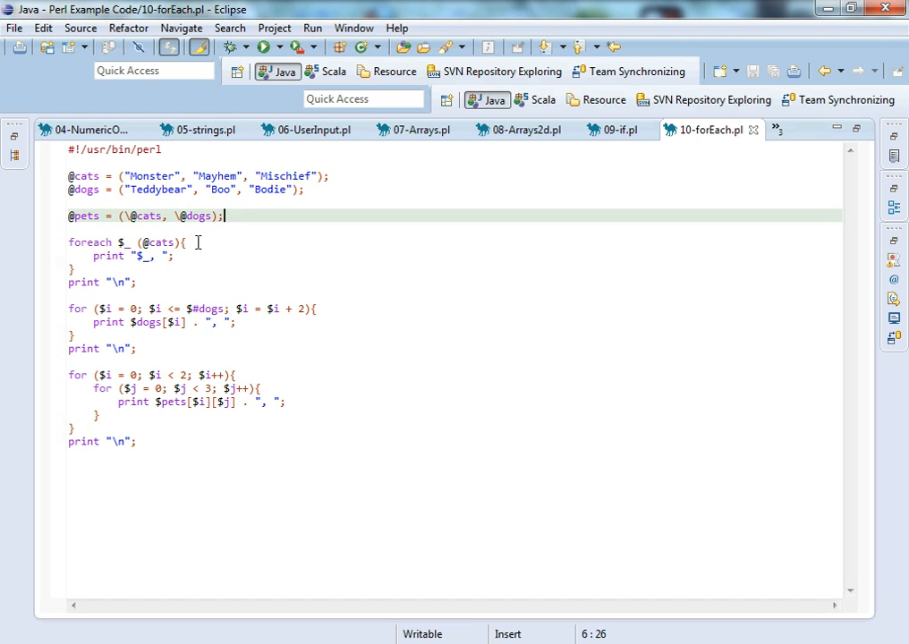
left_click(126, 242)
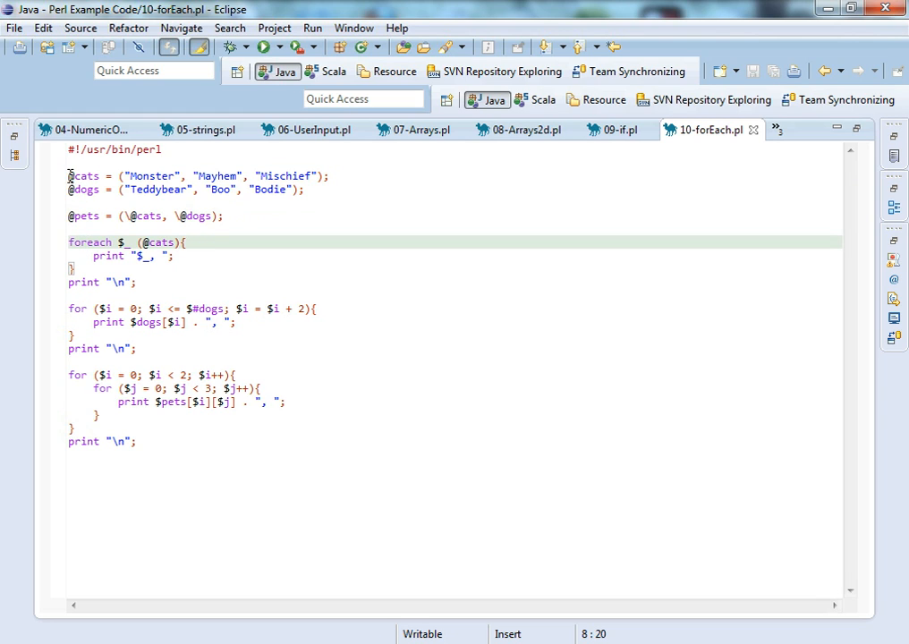
left_click(72, 175)
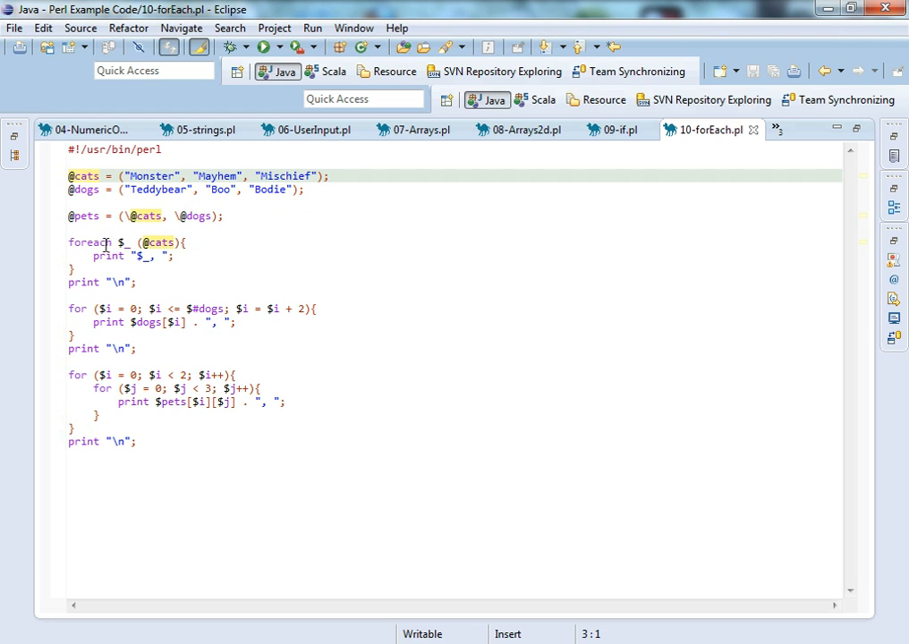
double_click(123, 242)
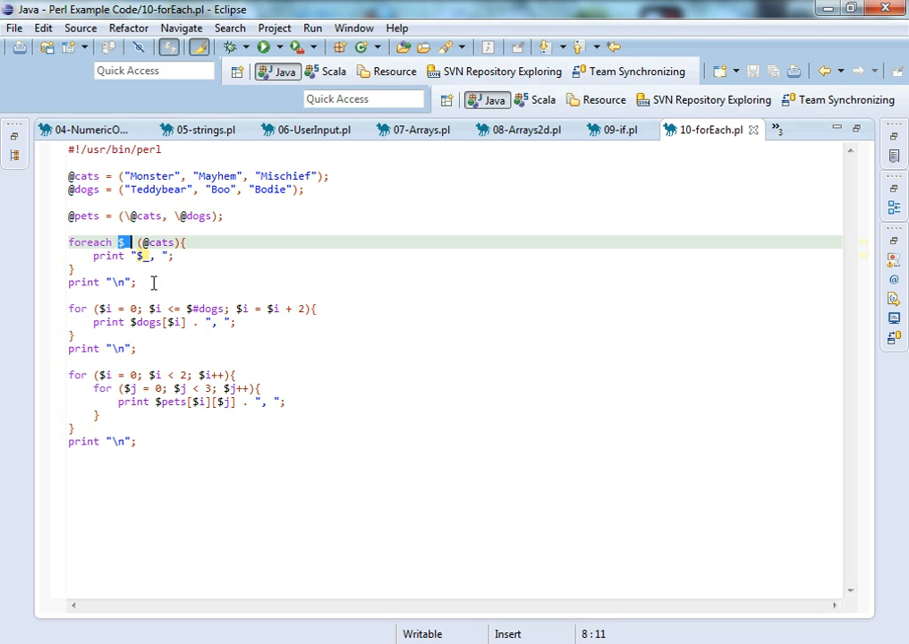
mouse_move(223, 283)
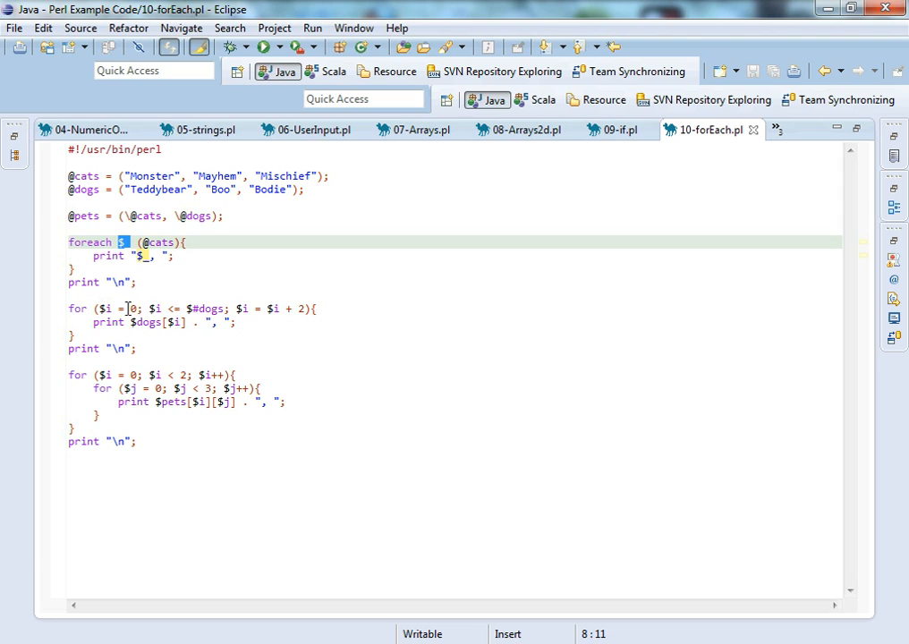
left_click(133, 309)
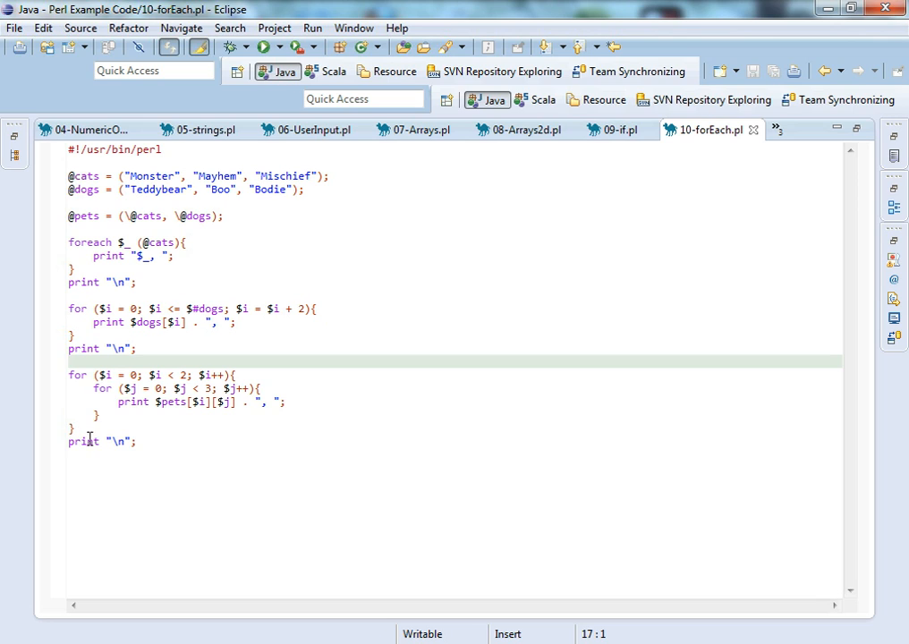
left_click_drag(69, 374, 70, 429)
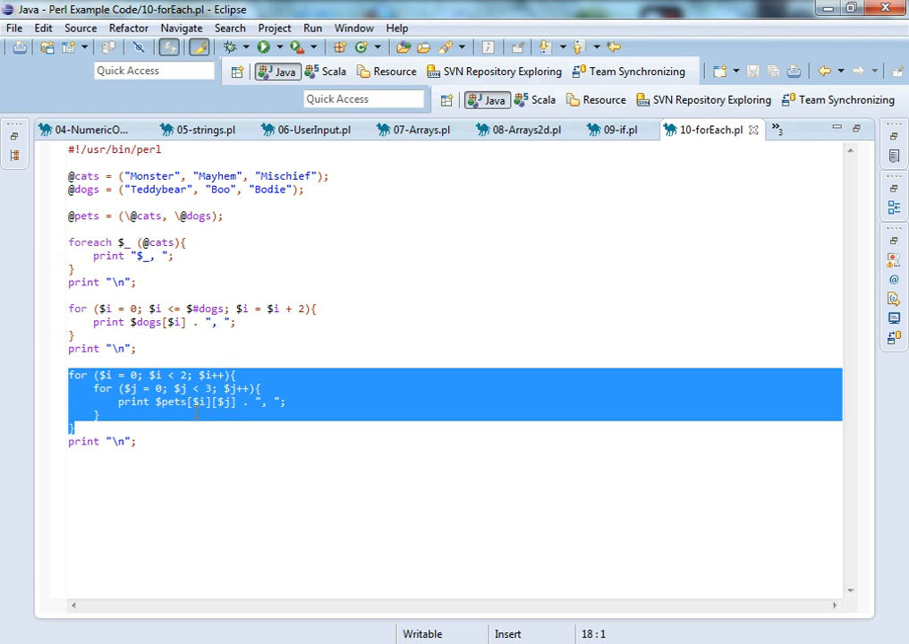
left_click(236, 401)
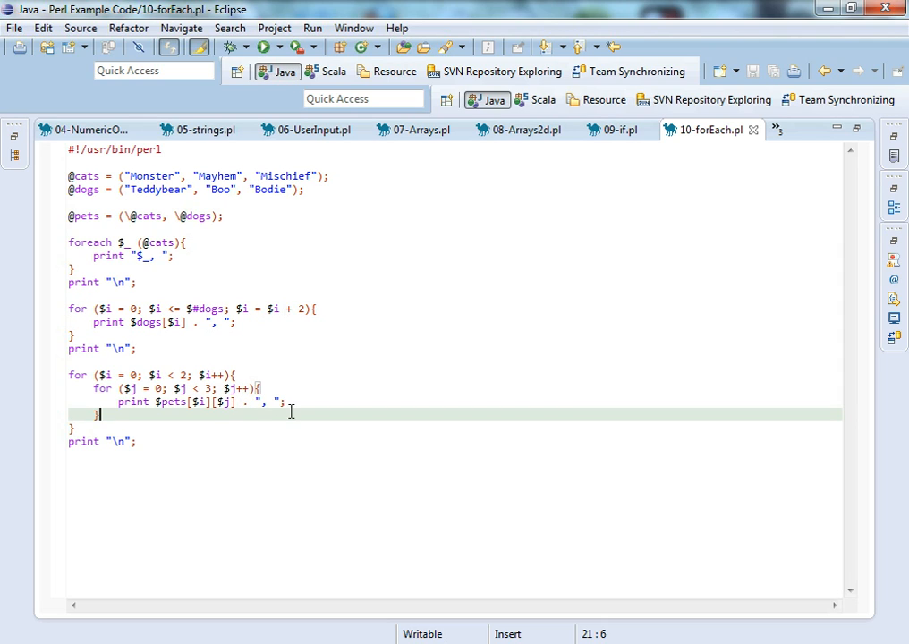
mouse_move(284, 401)
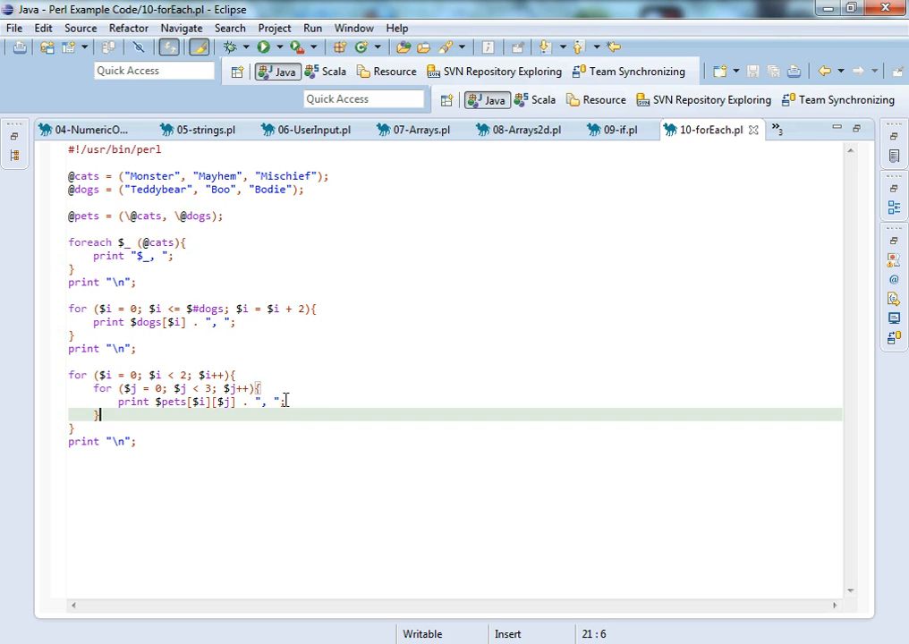
mouse_move(454, 381)
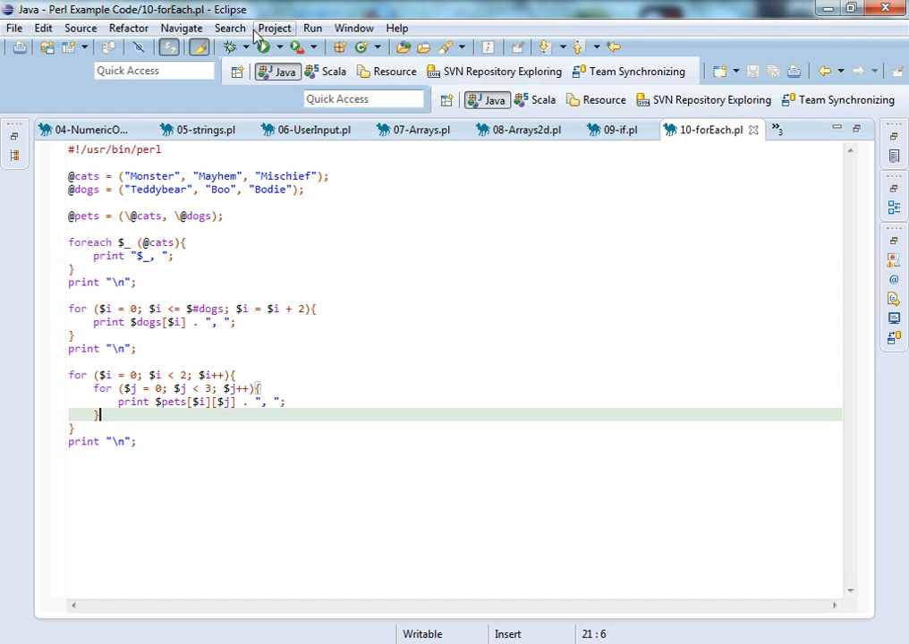
Run 10-forEach.pl and scroll the console output of cats, alternate dogs and pets
left_click(264, 47)
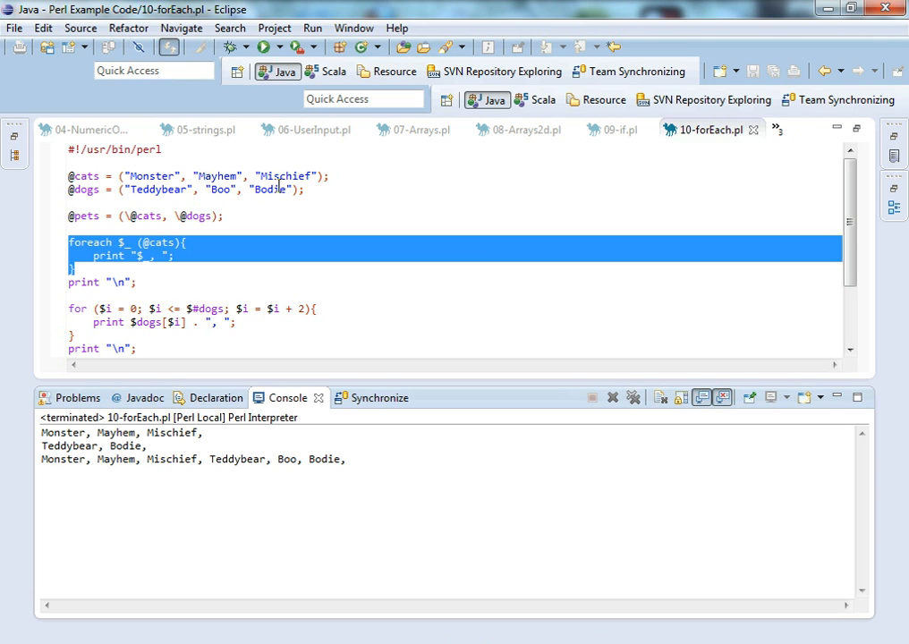
mouse_move(850, 262)
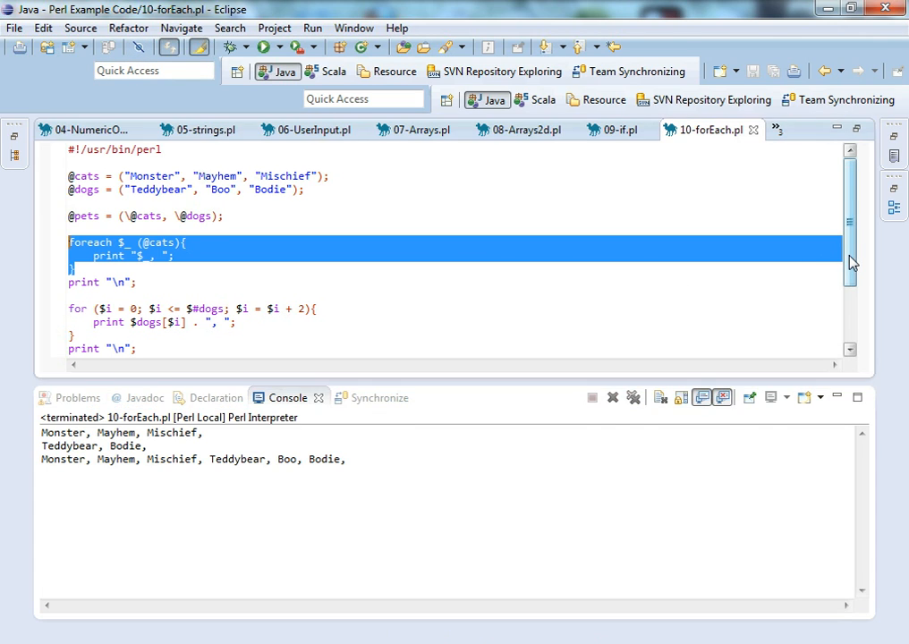
scroll("down", 3)
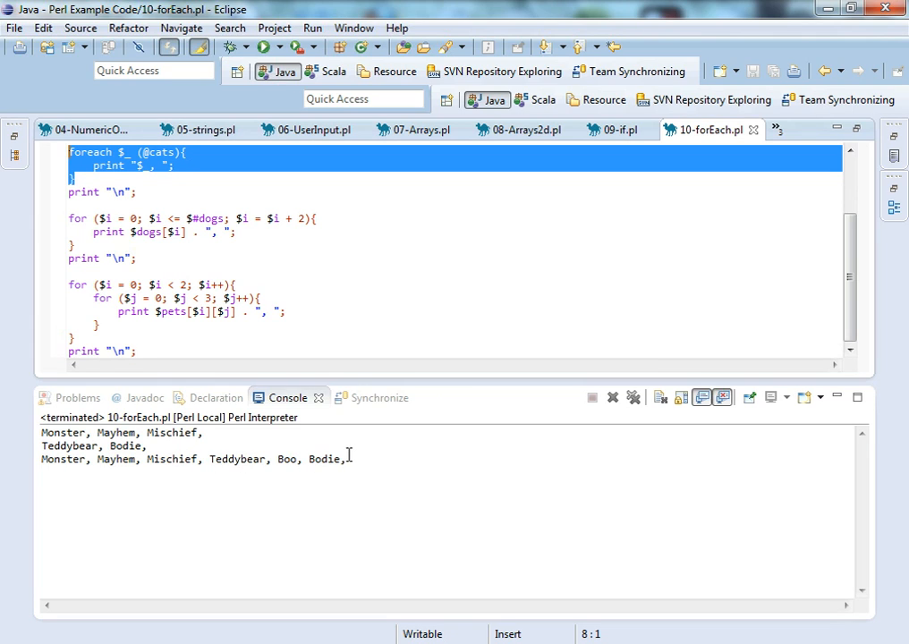
mouse_move(601, 498)
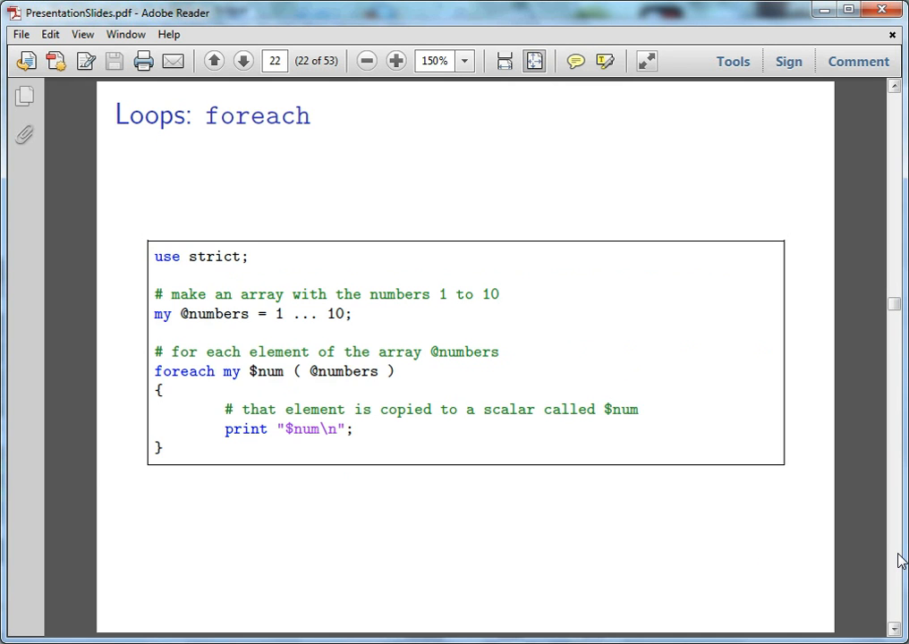
Page through slides 22 and 23 to 'Loops: while' and select its example code
left_click(242, 60)
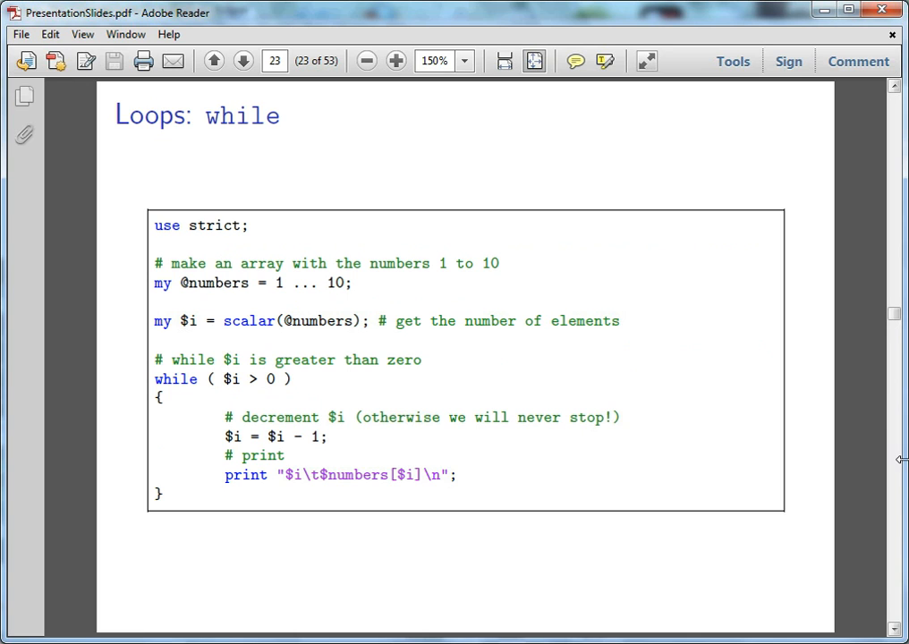
left_click(213, 61)
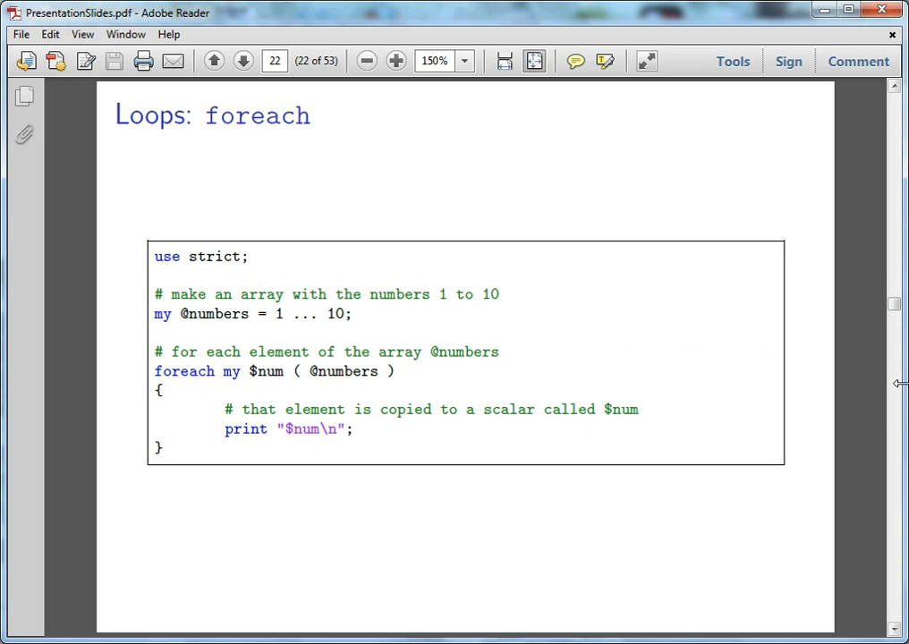
left_click(242, 60)
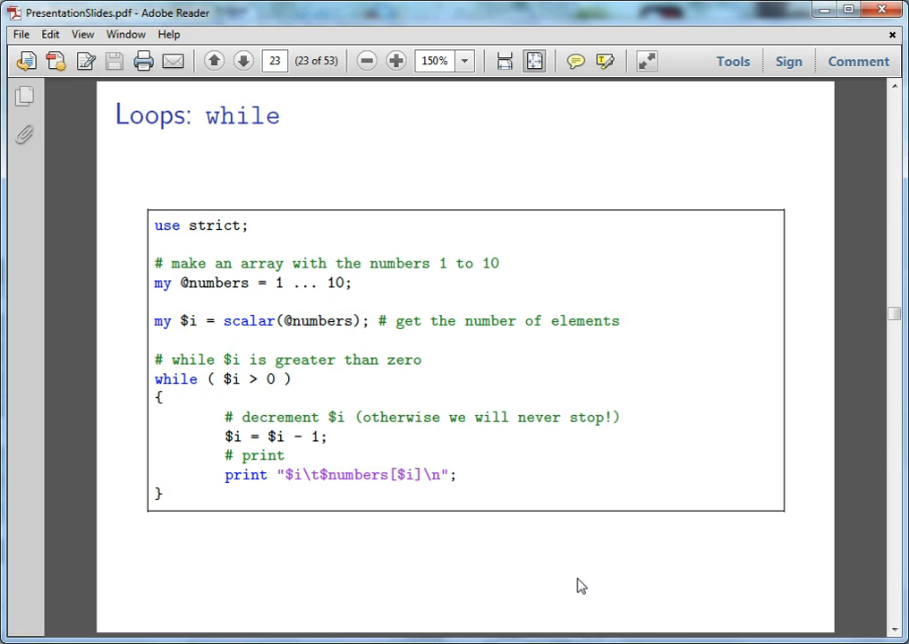
mouse_move(290, 383)
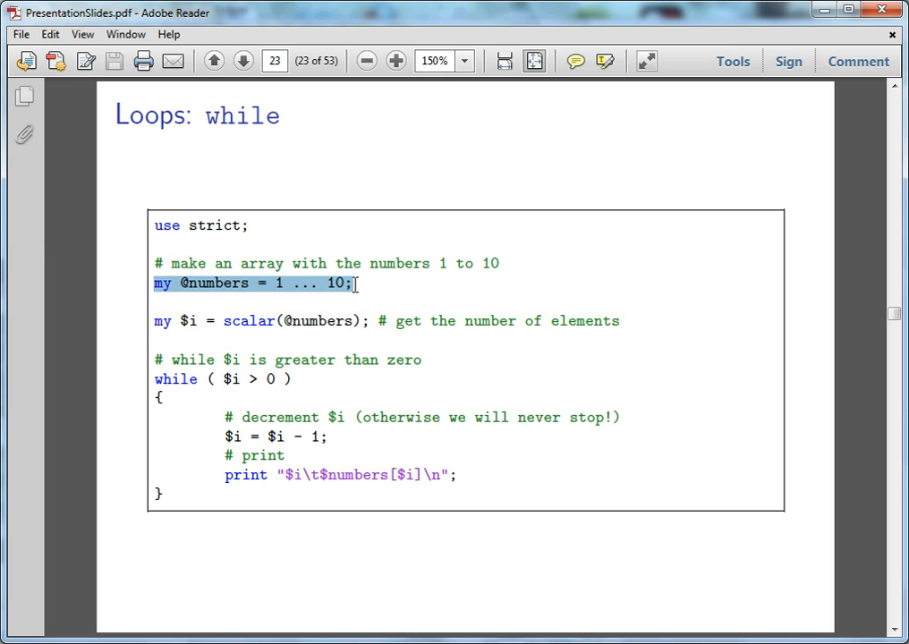
mouse_move(322, 295)
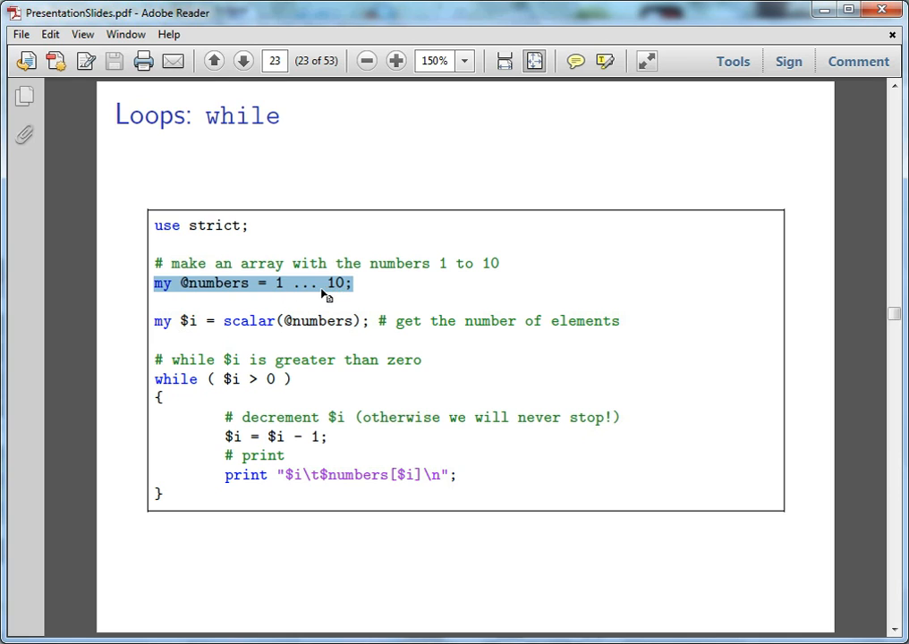
mouse_move(165, 322)
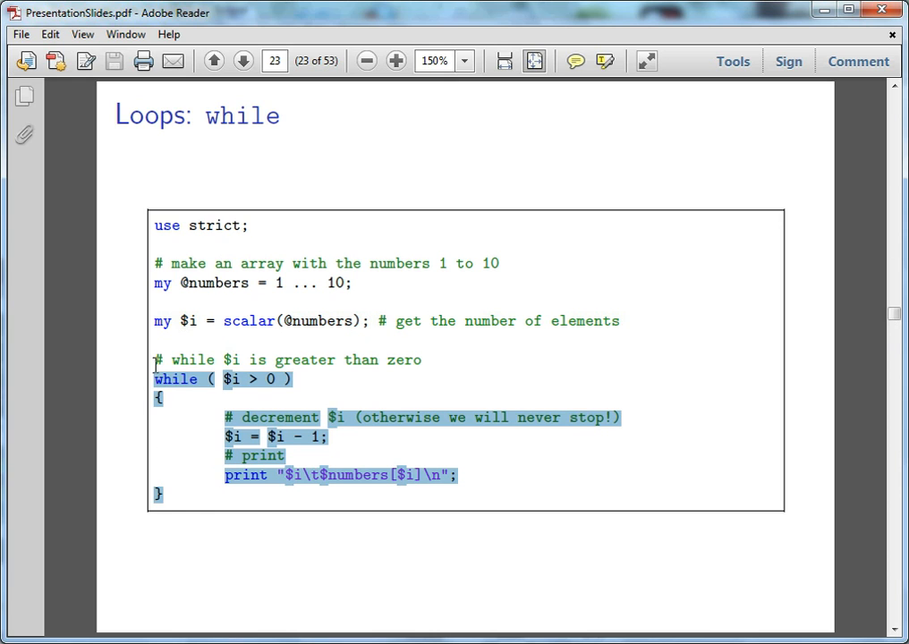
left_click_drag(153, 379, 153, 226)
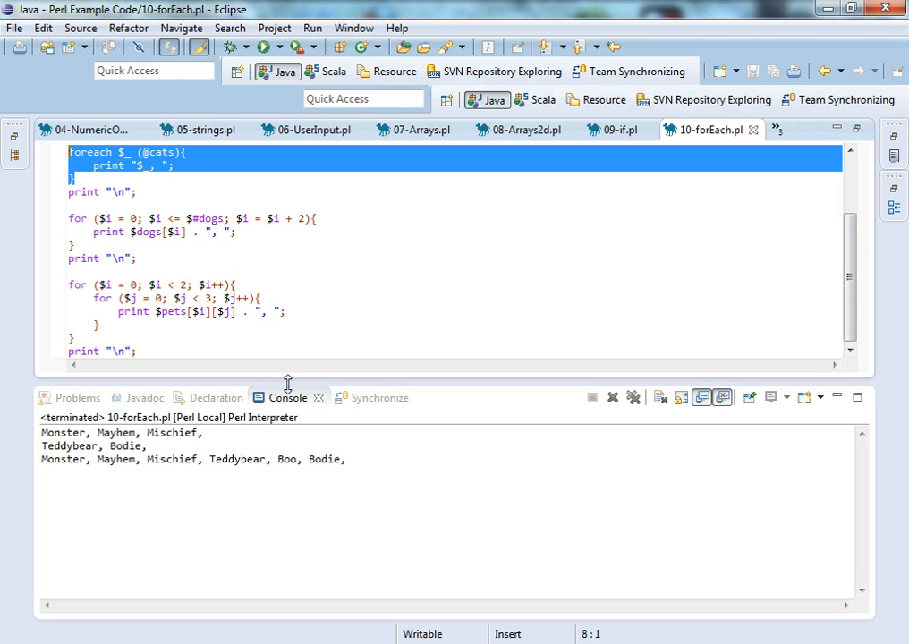
Create new file 11-while.pl and paste in the countdown while-loop code
left_click(15, 28)
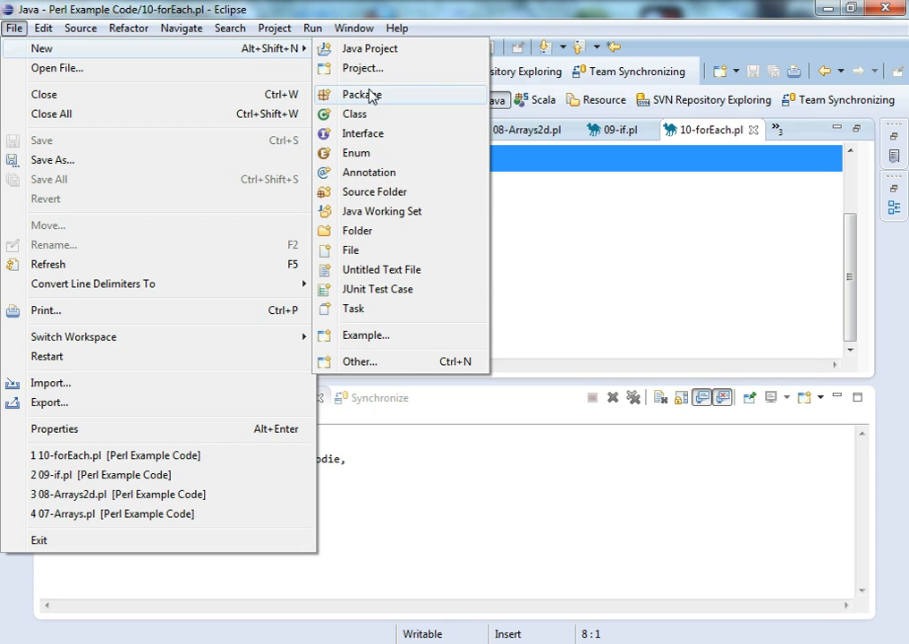
left_click(350, 250)
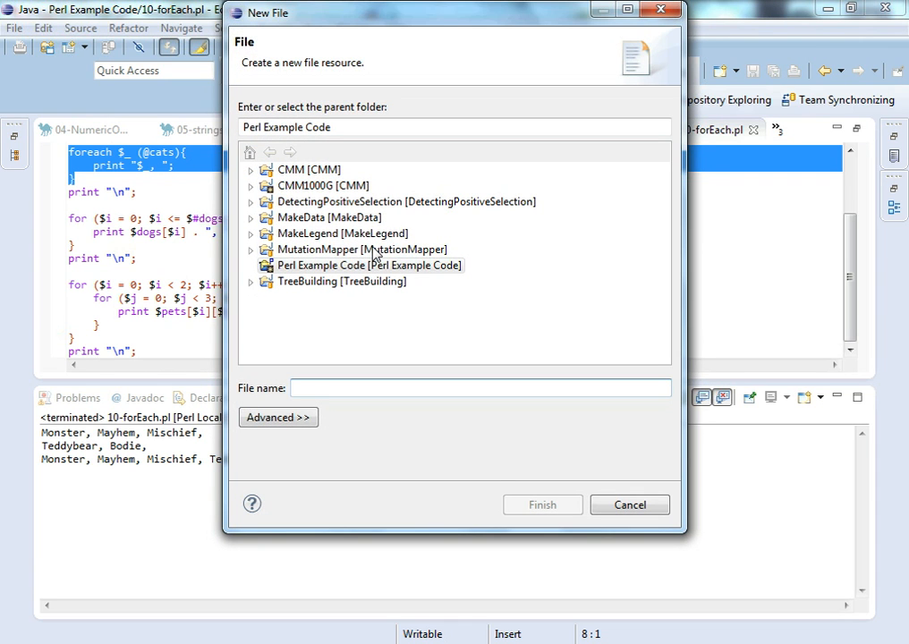
mouse_move(455, 388)
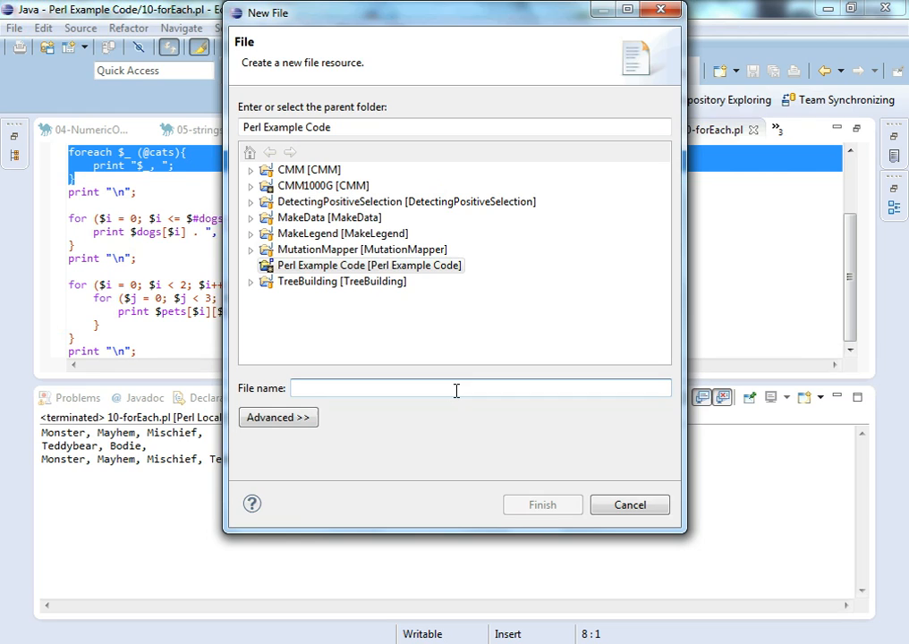
type("11-whi")
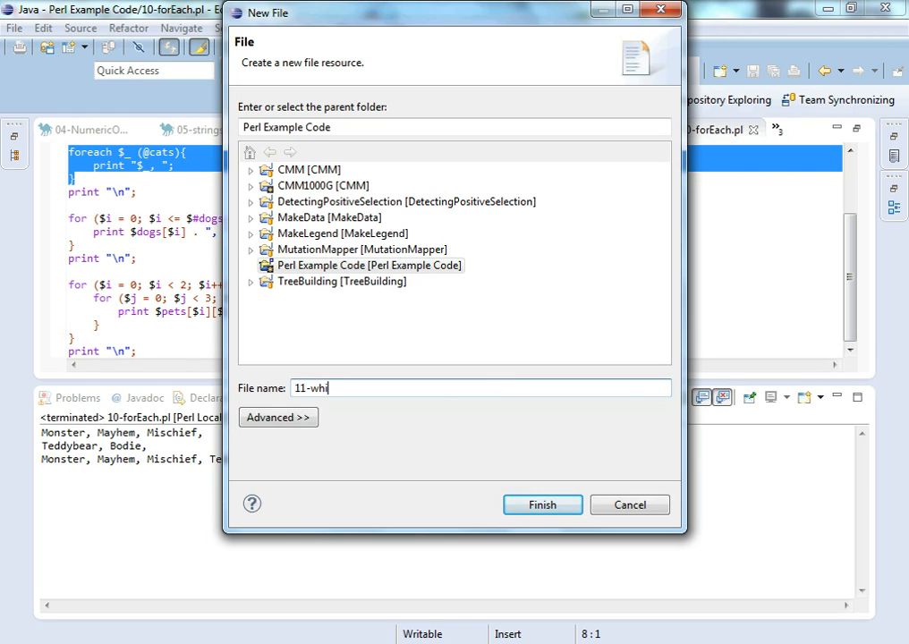
type("le")
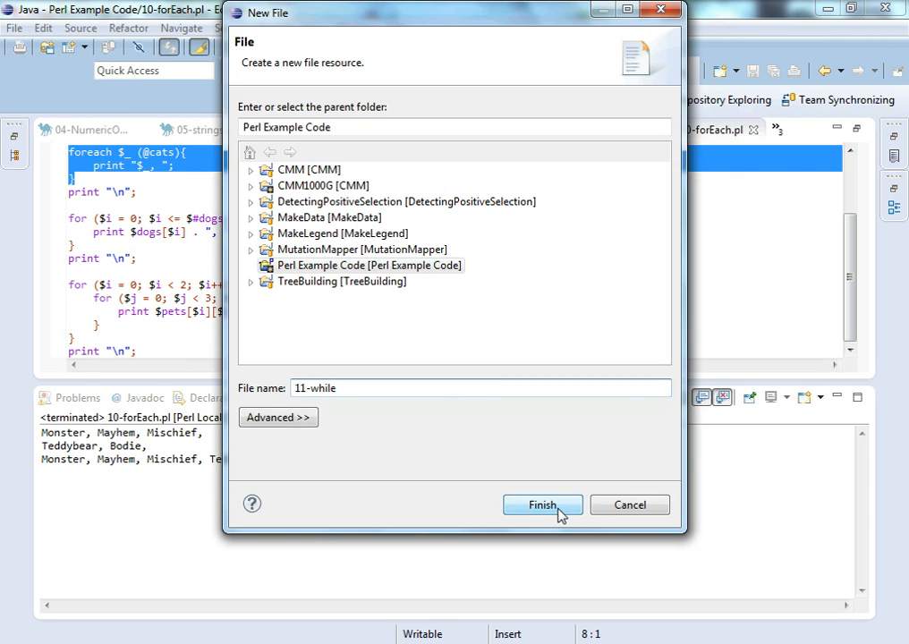
left_click(542, 505)
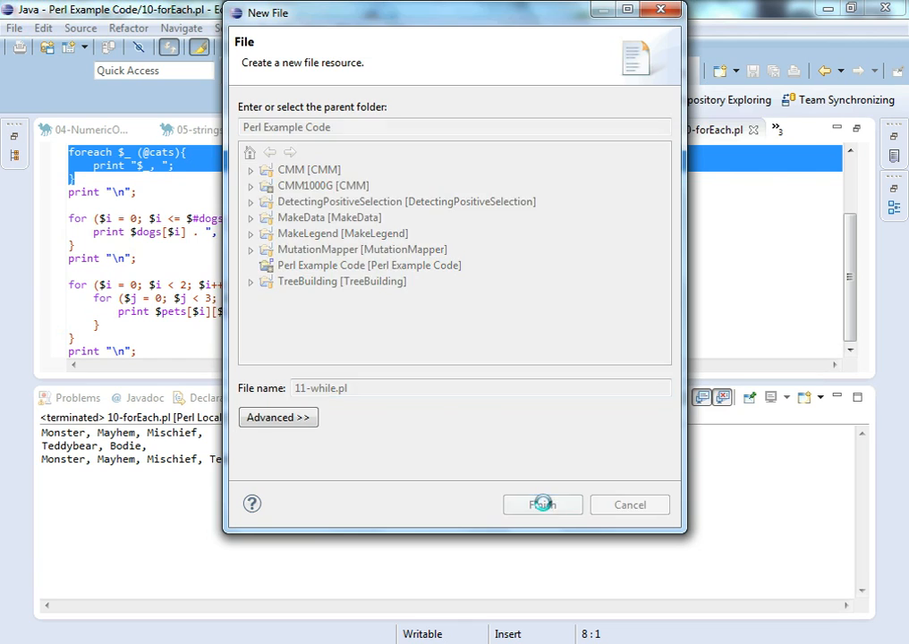
left_click(542, 505)
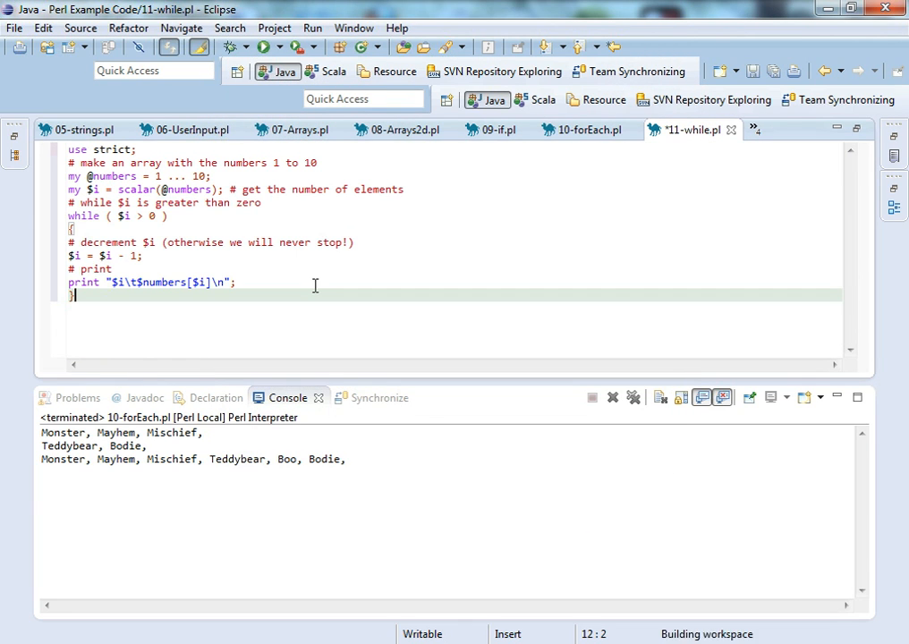
mouse_move(224, 263)
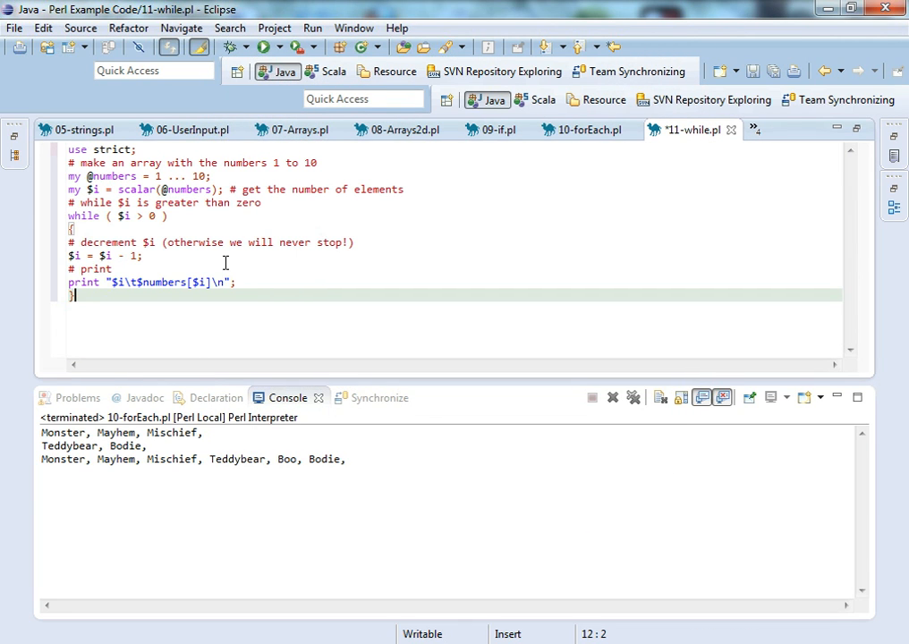
Change line 3 to (1 .. 10), save and run, then highlight the countdown output ending at 0
left_click(186, 176)
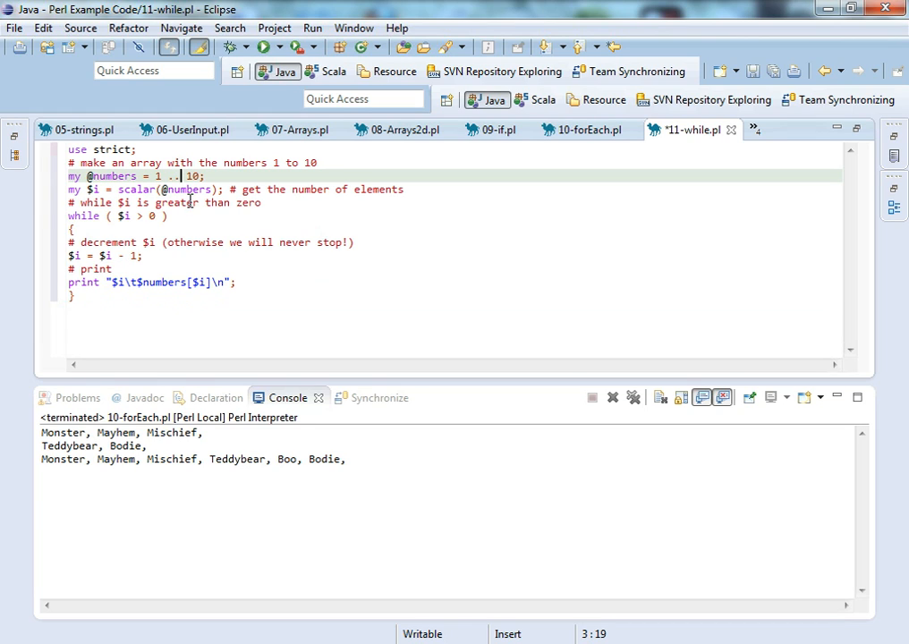
left_click(73, 228)
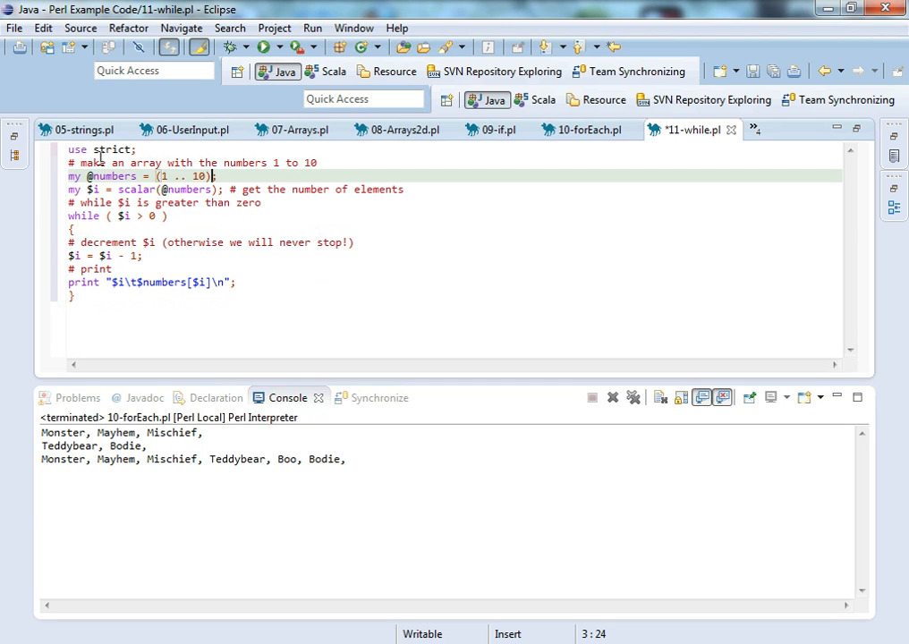
left_click(263, 47)
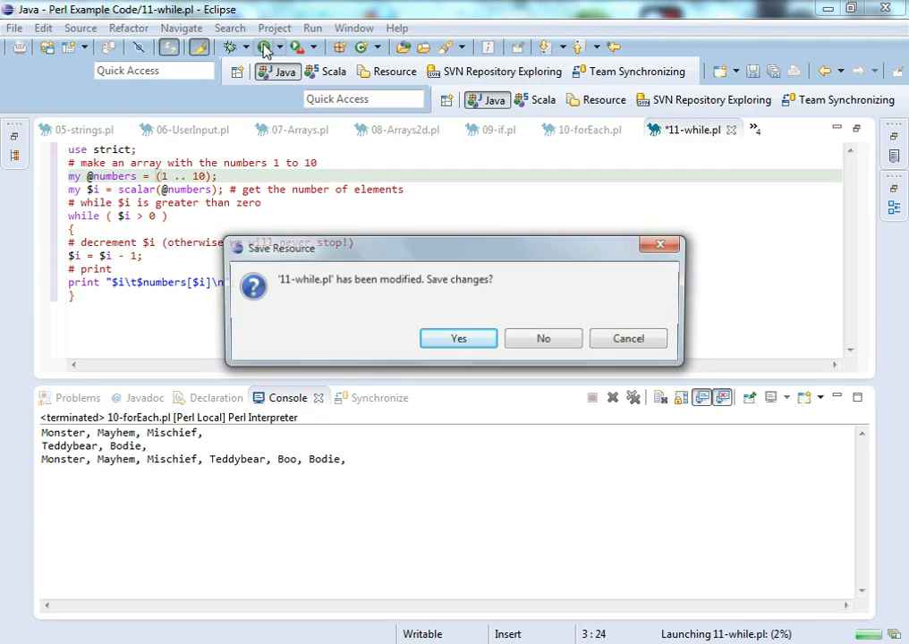
left_click(458, 338)
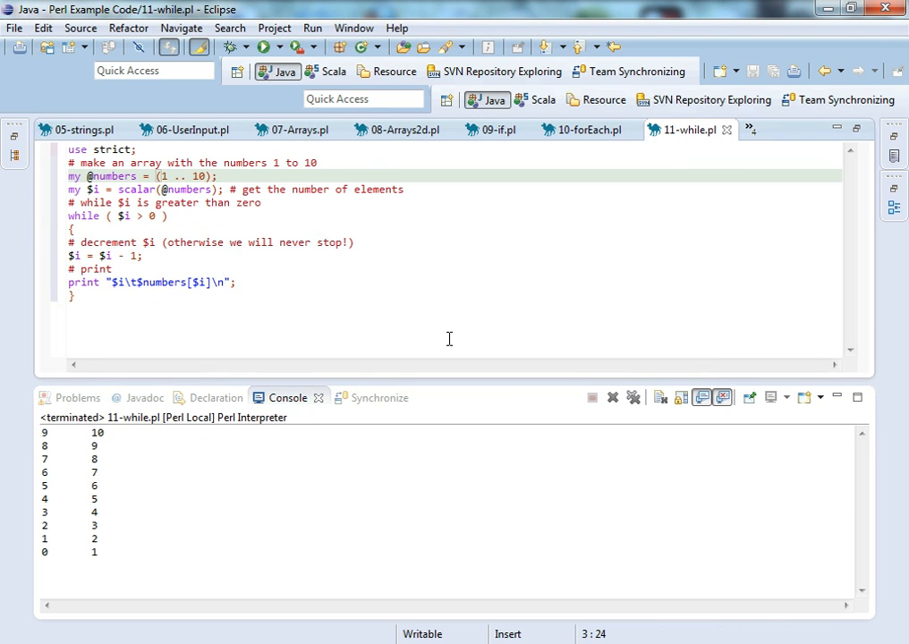
mouse_move(315, 262)
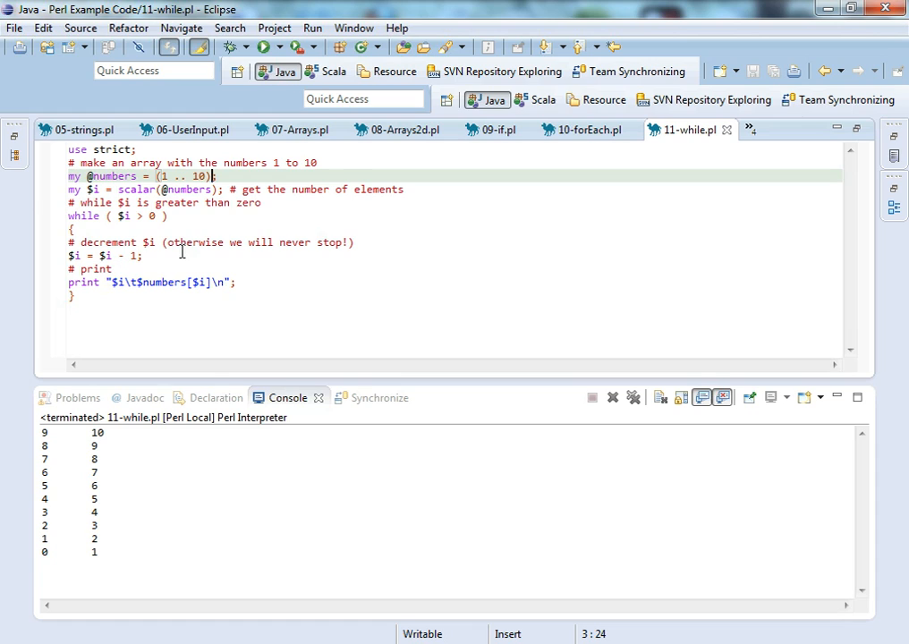
mouse_move(132, 287)
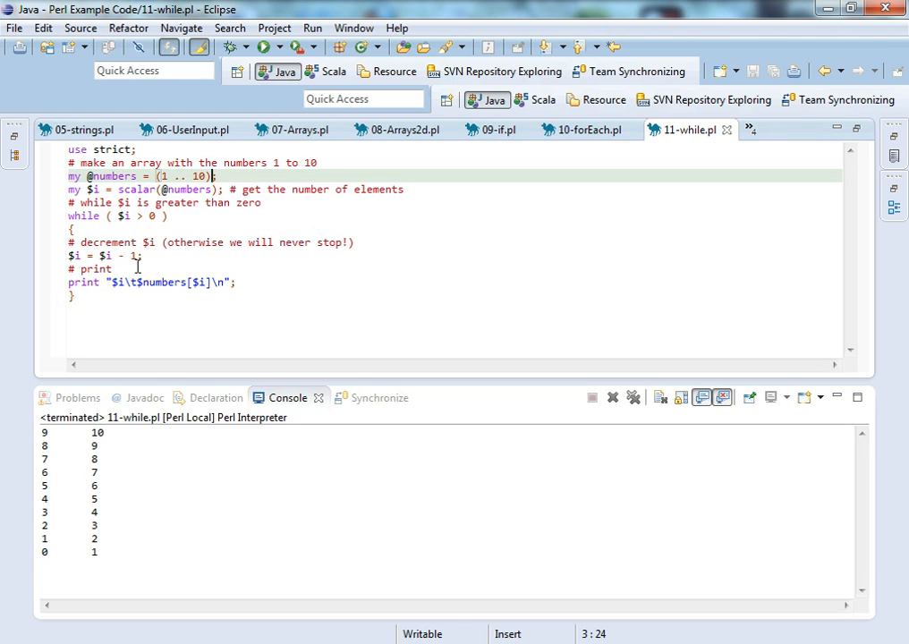
mouse_move(126, 281)
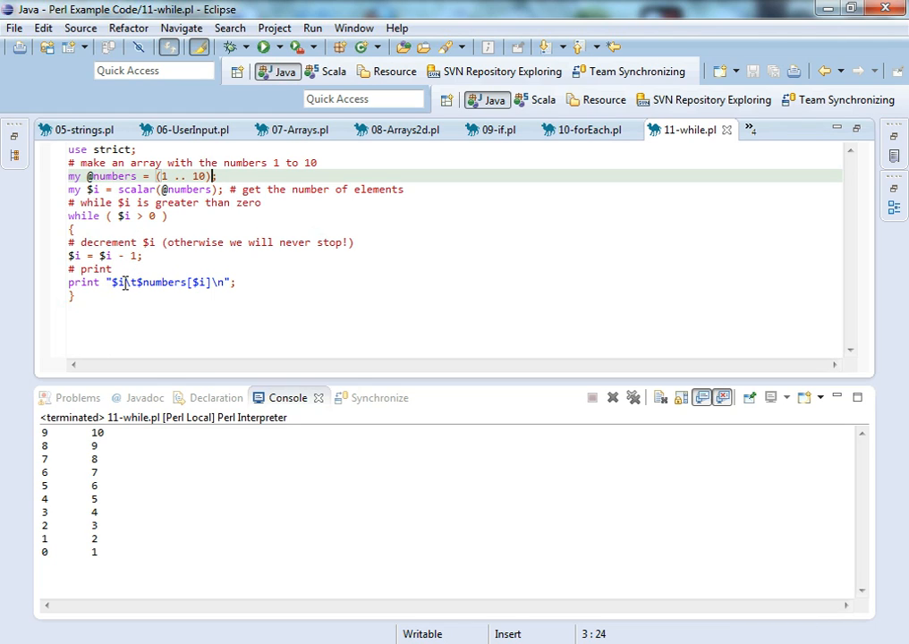
double_click(117, 282)
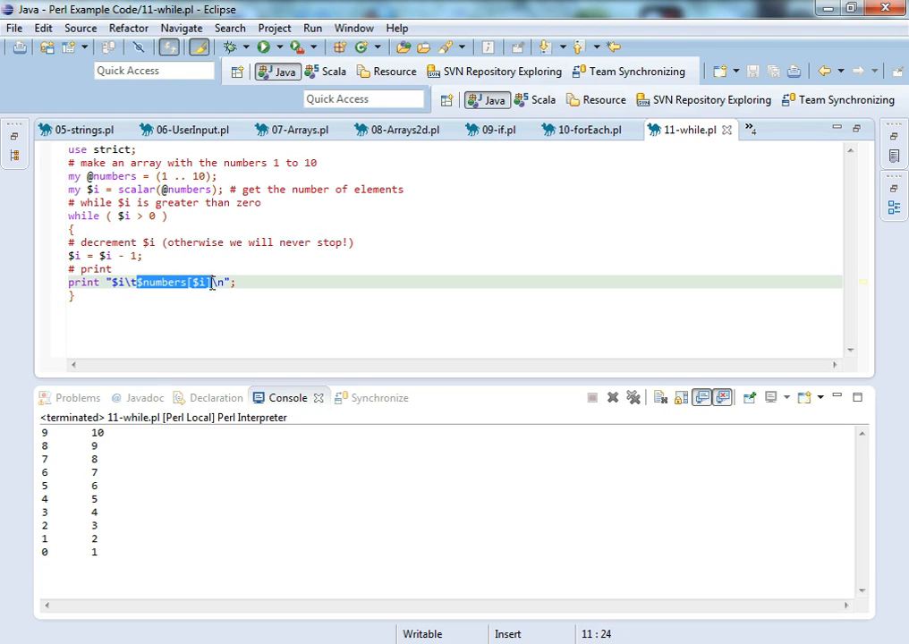
mouse_move(210, 241)
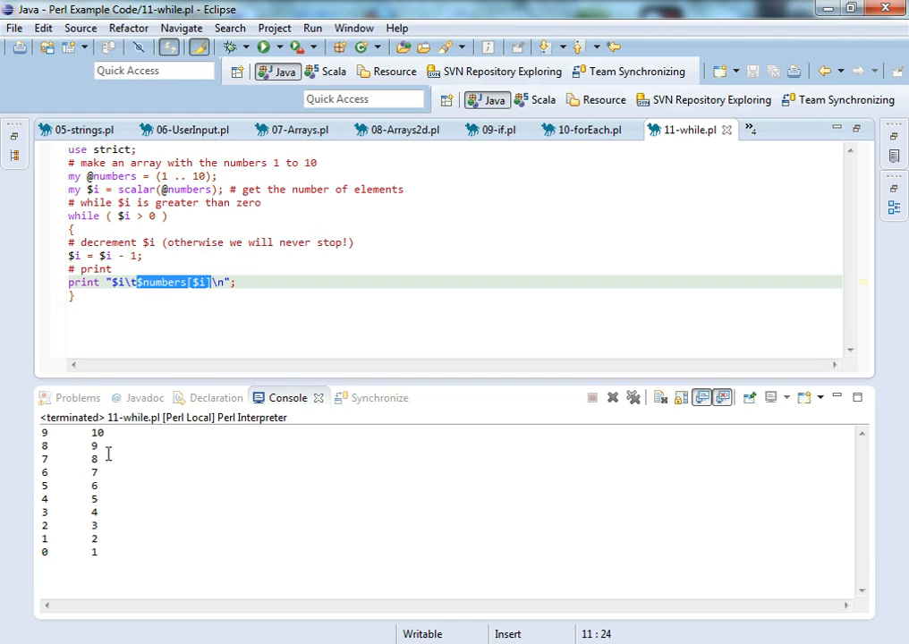
left_click_drag(97, 525, 79, 552)
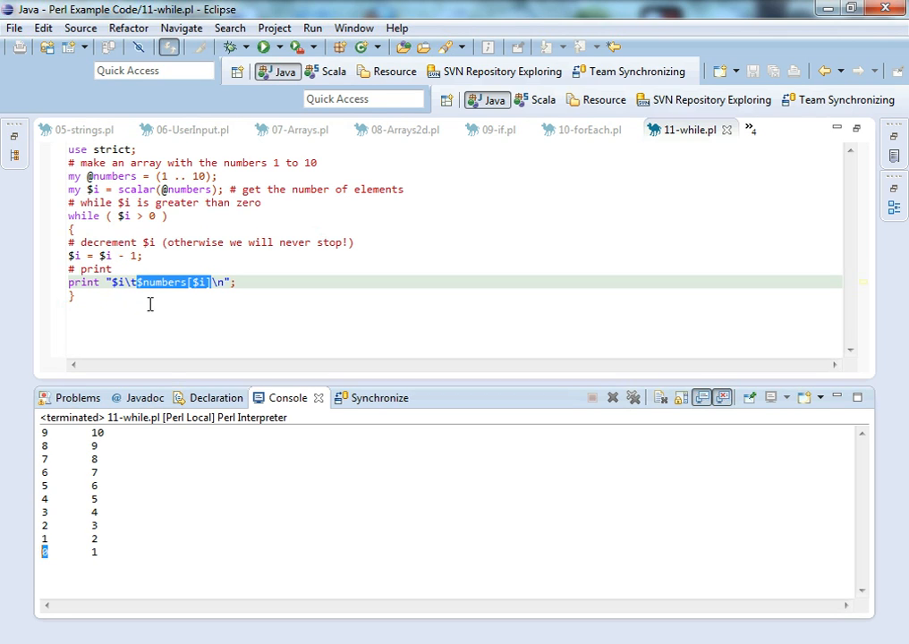
mouse_move(313, 308)
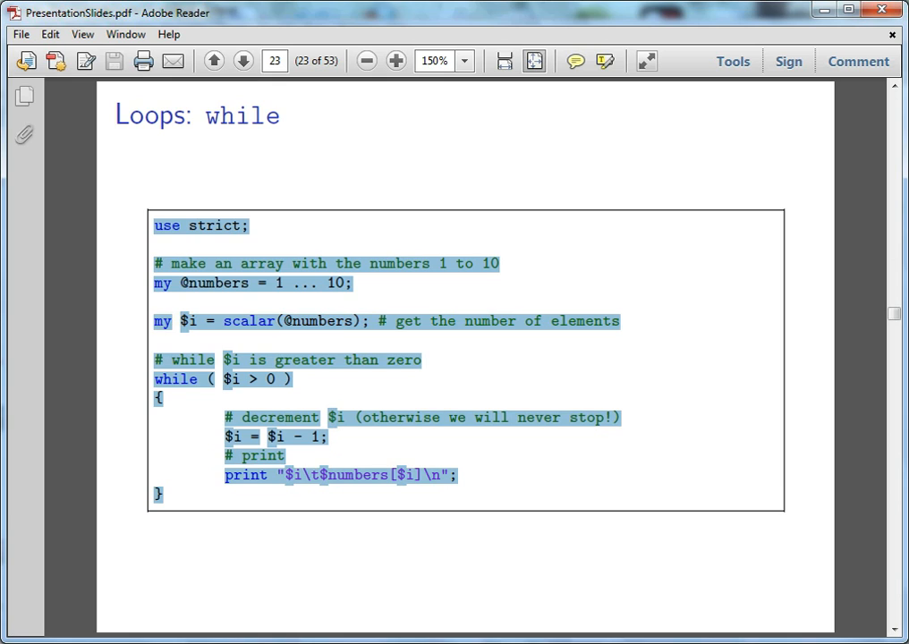
Advance to slide 24, 'Exercises', pointing to Chapter 2: Program Control
left_click(243, 60)
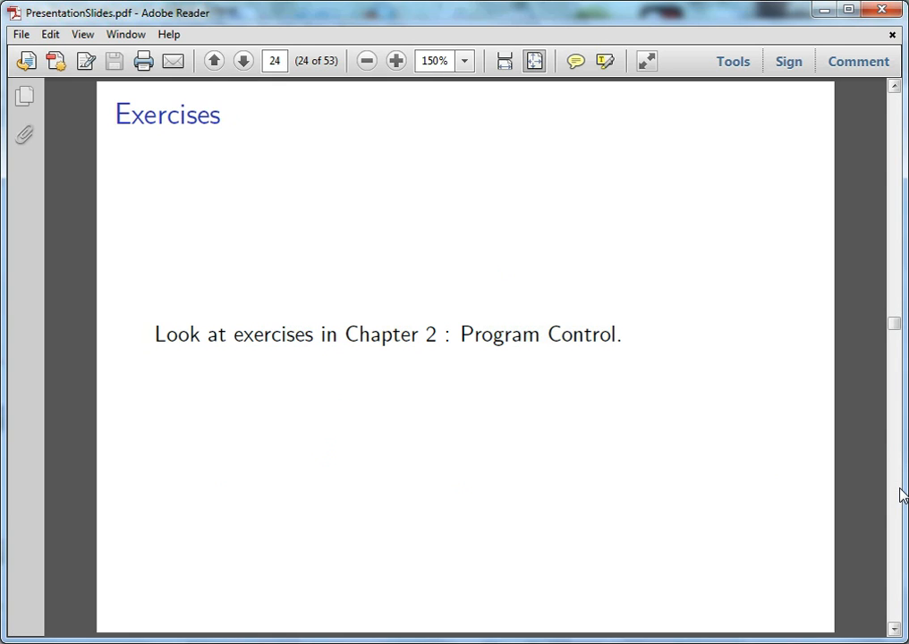
mouse_move(863, 501)
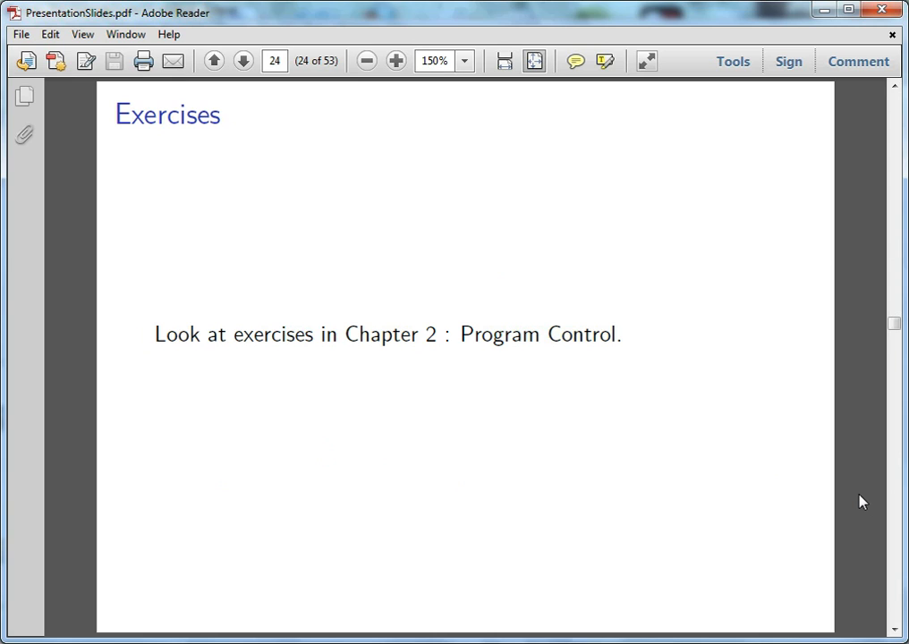
mouse_move(864, 393)
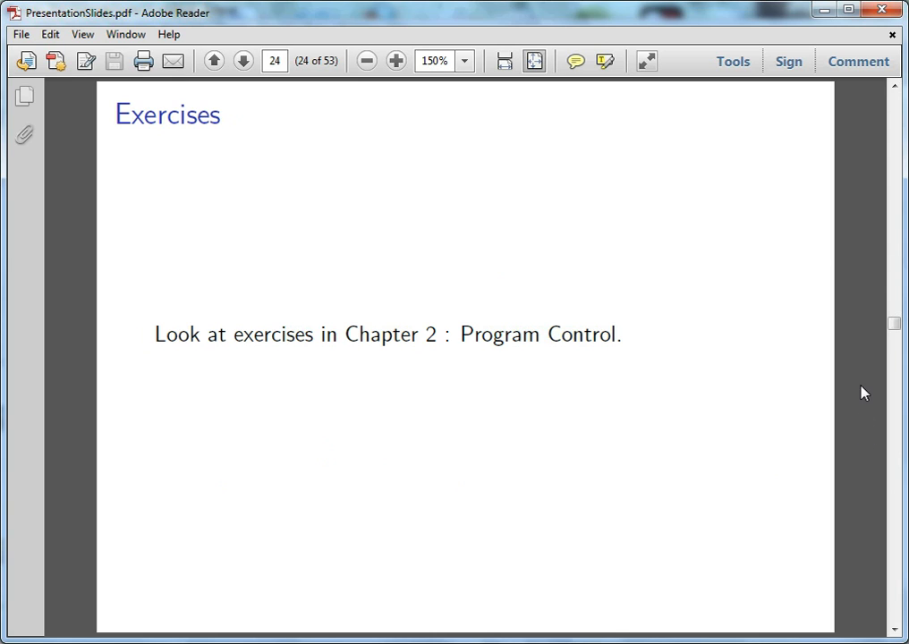
mouse_move(855, 276)
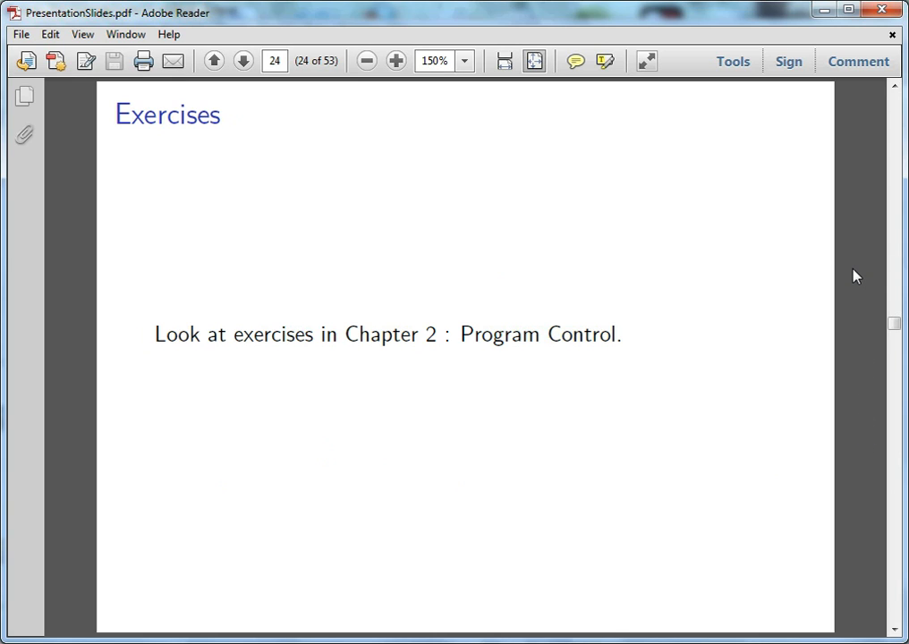